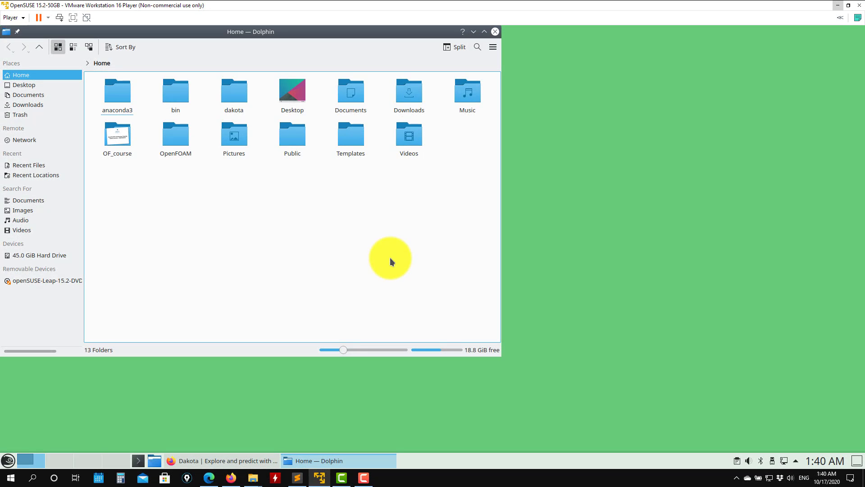
mouse_move(342, 278)
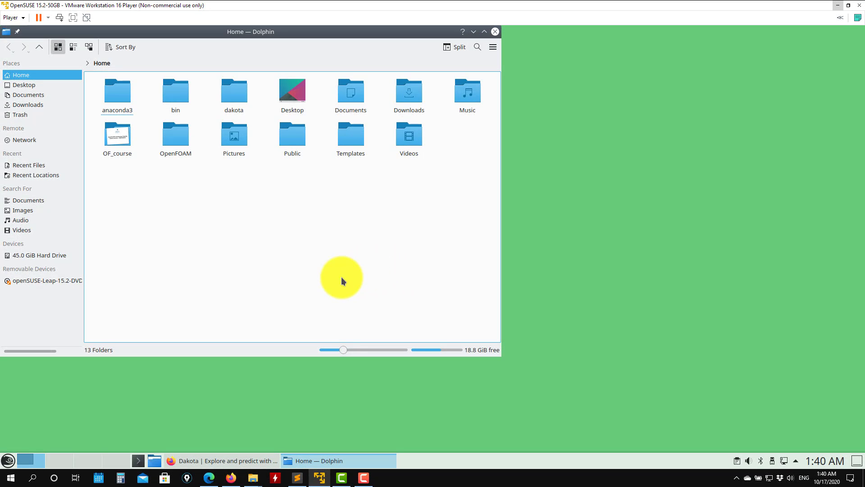
- Browse the OpenFOAM and OF_course folders in Dolphin, returning to the home folder
click(117, 133)
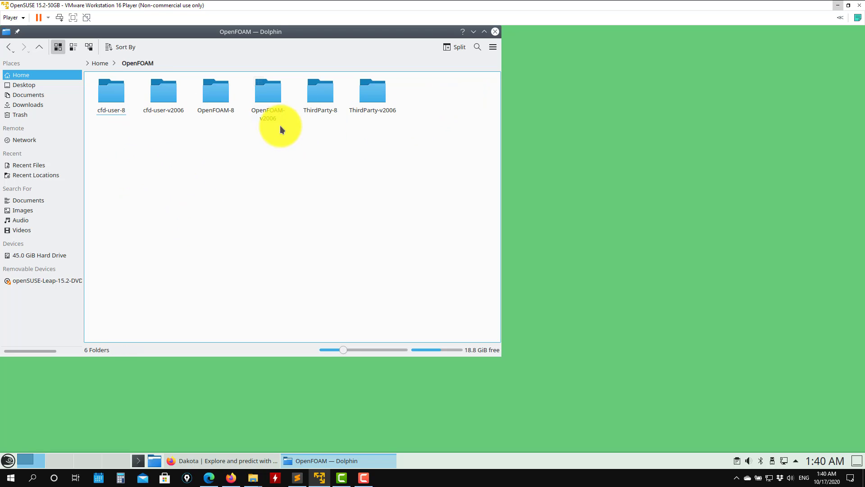
click(39, 47)
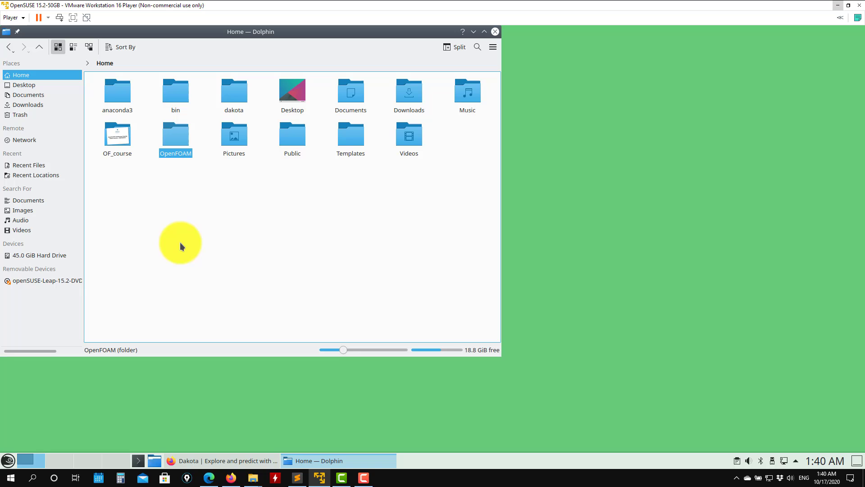
mouse_move(117, 138)
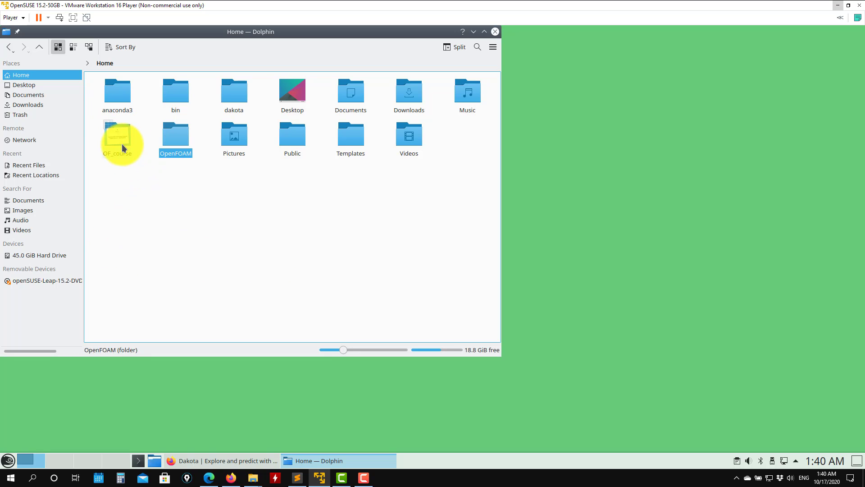
double_click(117, 138)
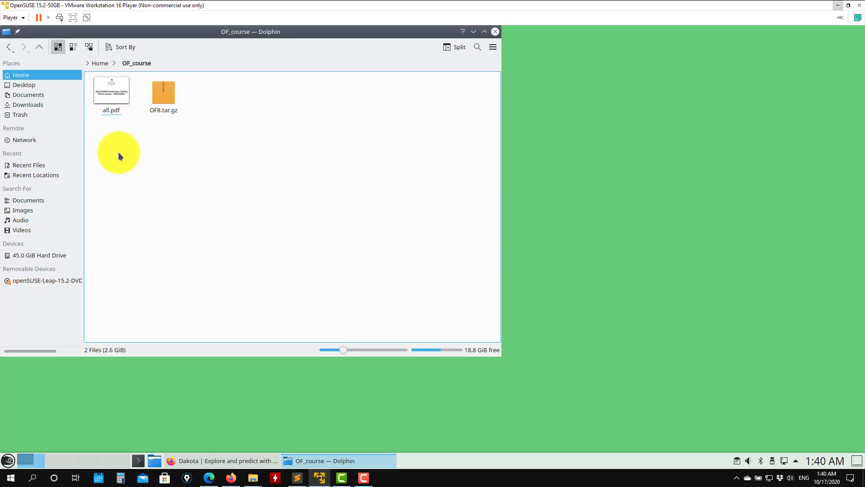
mouse_move(35, 59)
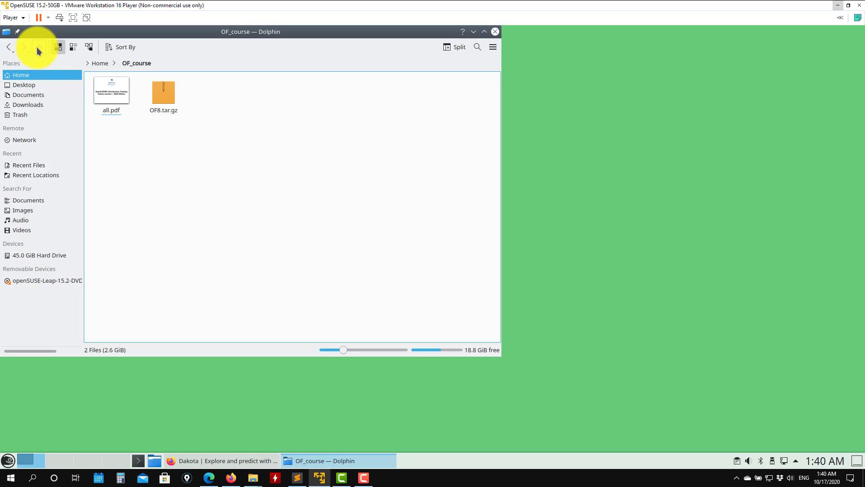
click(9, 47)
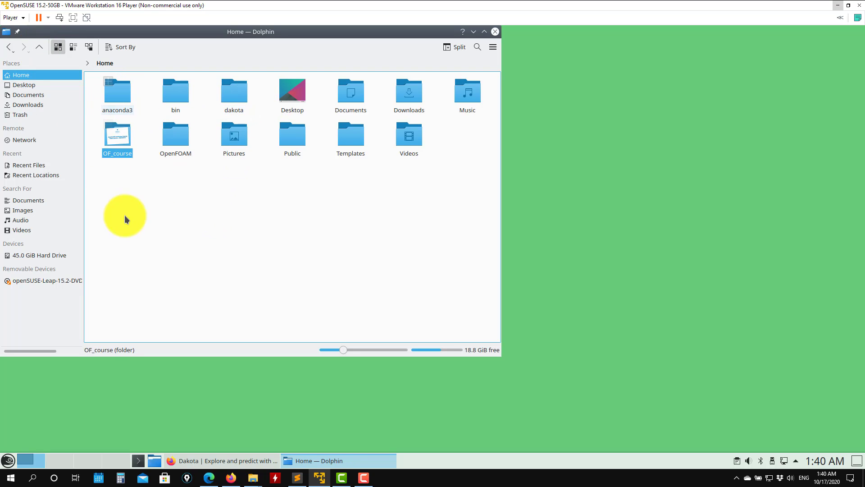
mouse_move(169, 245)
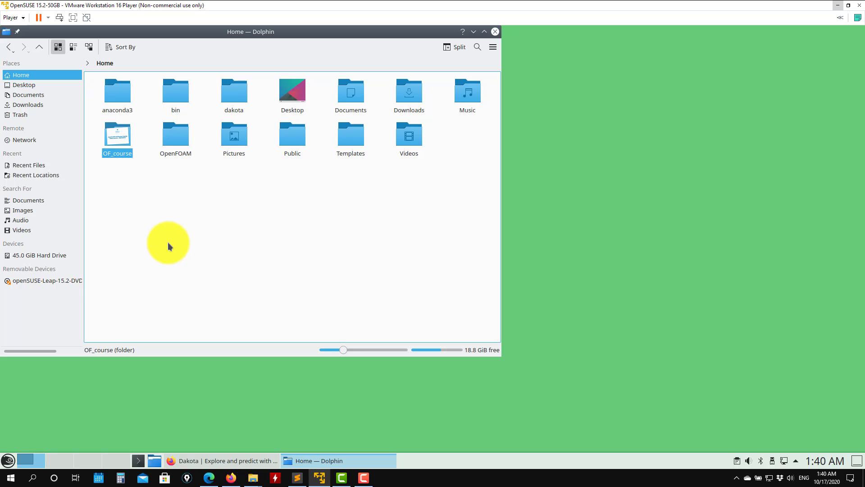
mouse_move(387, 196)
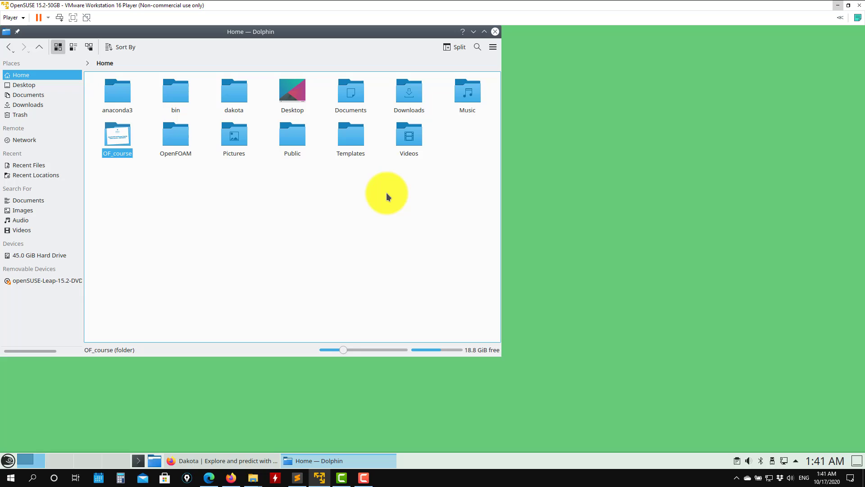
mouse_move(200, 198)
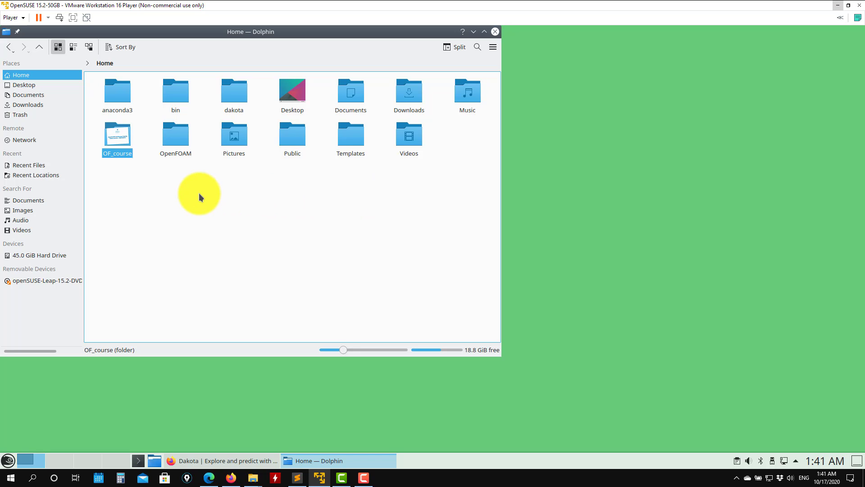
mouse_move(203, 211)
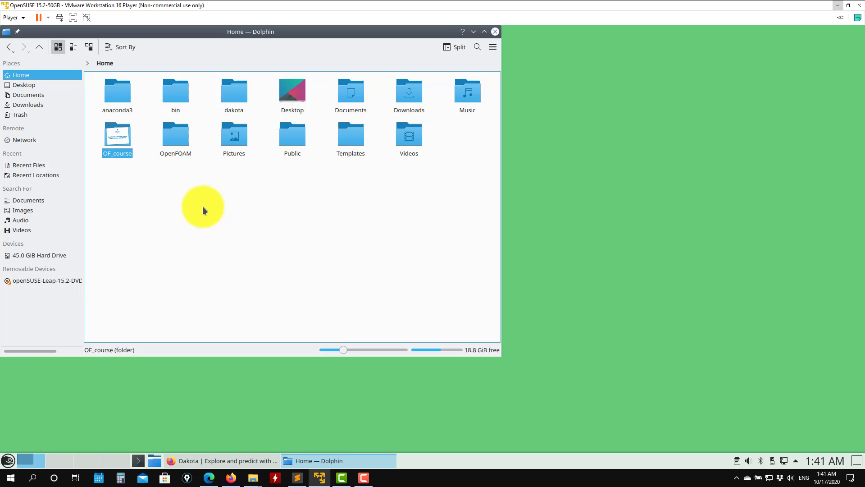
mouse_move(133, 184)
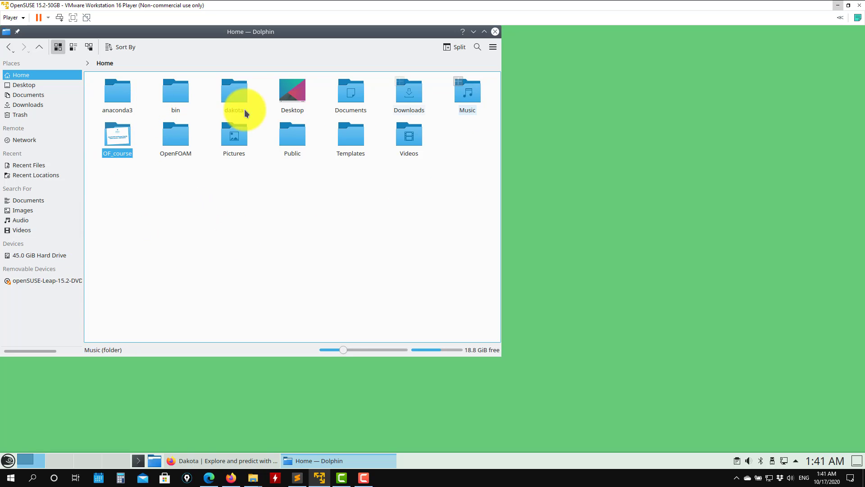
click(118, 138)
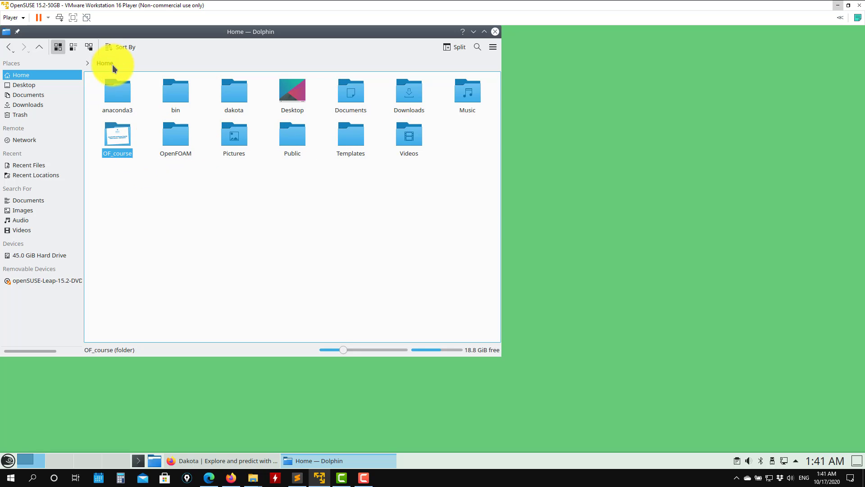
mouse_move(171, 211)
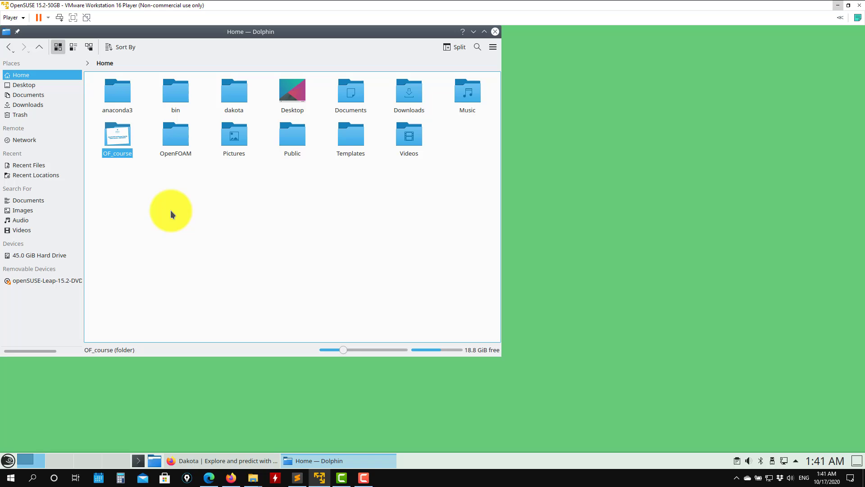
- Open a terminal from the home folder and type a tar -czvf command archiving cfd-user/ to .tar.gz
right_click(171, 211)
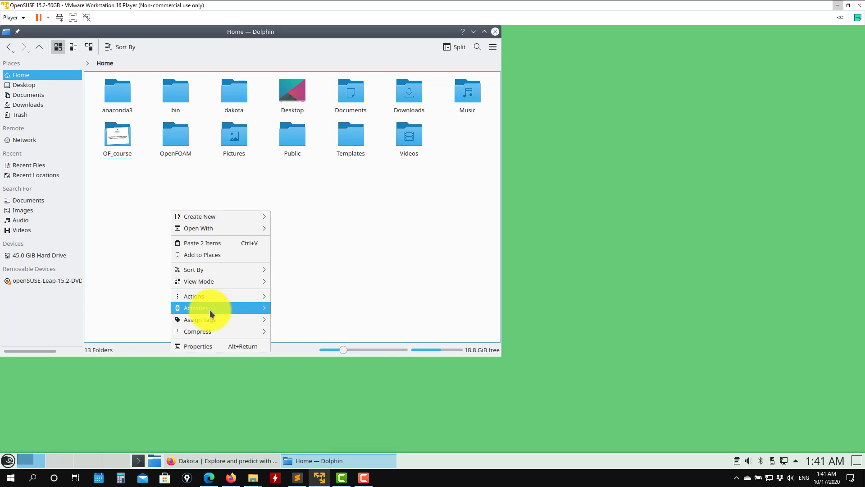
mouse_move(231, 296)
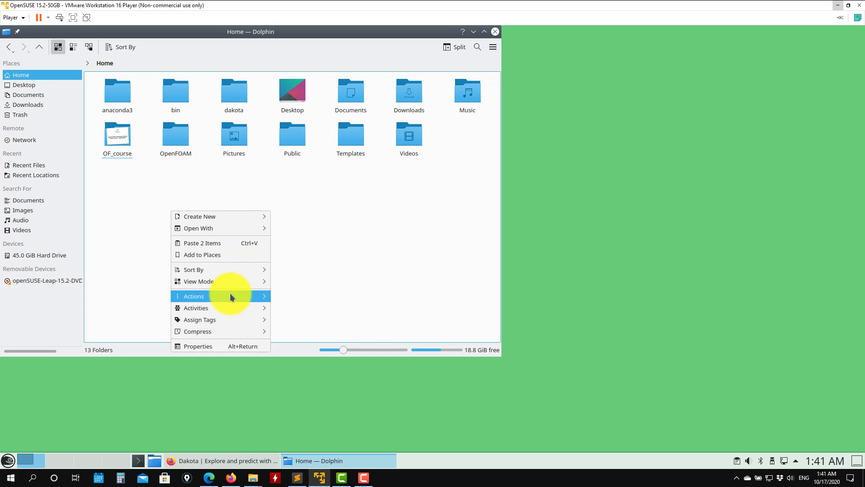
click(371, 270)
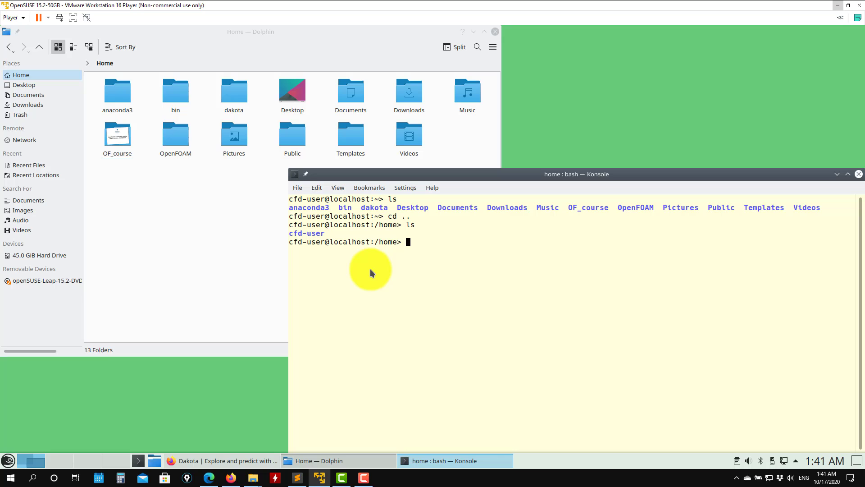
text(tar -)
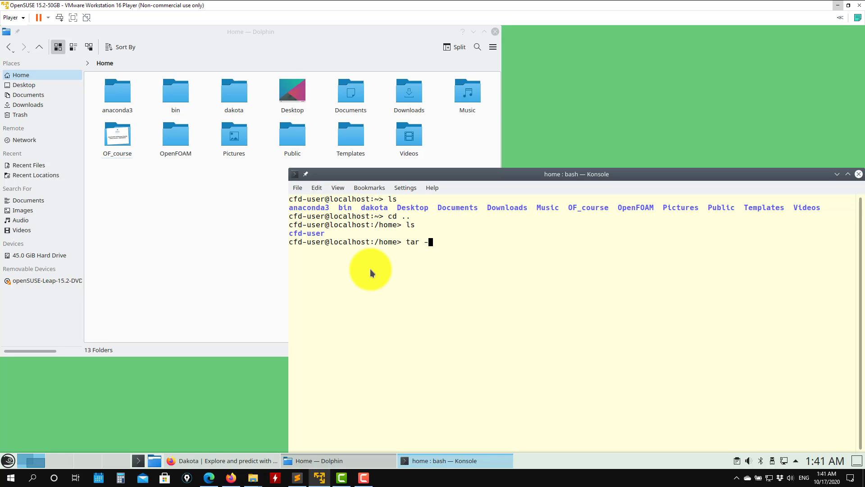
text(czvf cfd-user/)
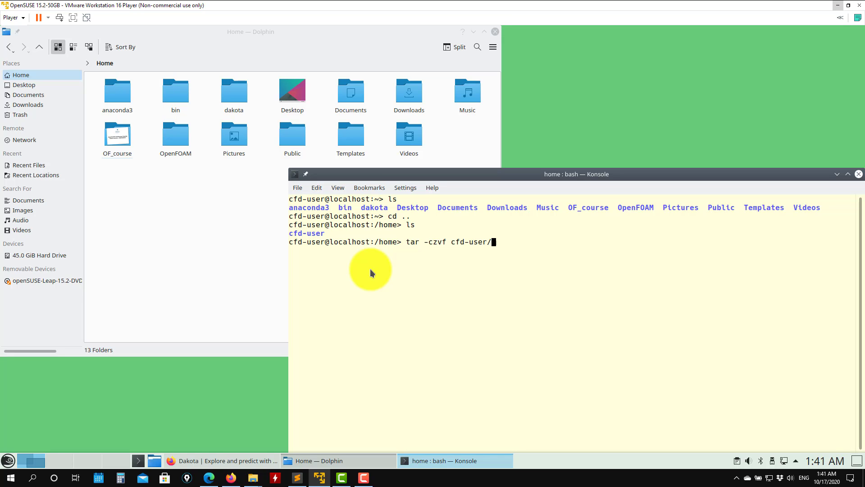
text(.tar.gz)
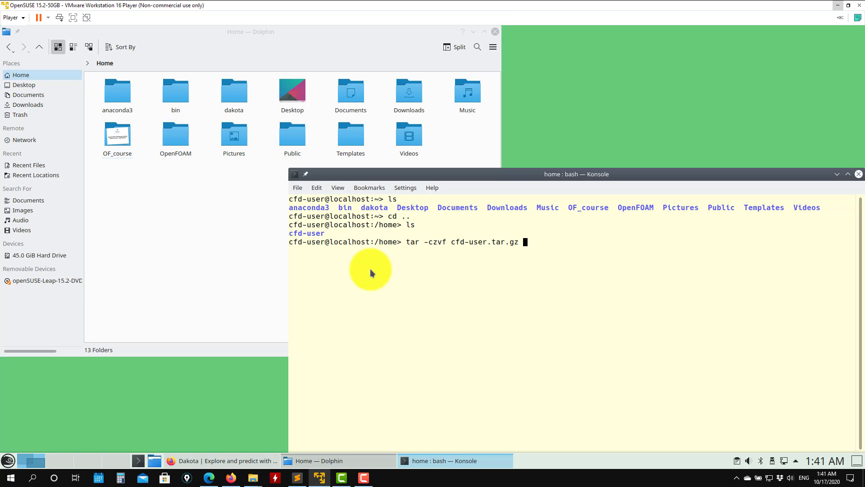
text(cfd-user/^C)
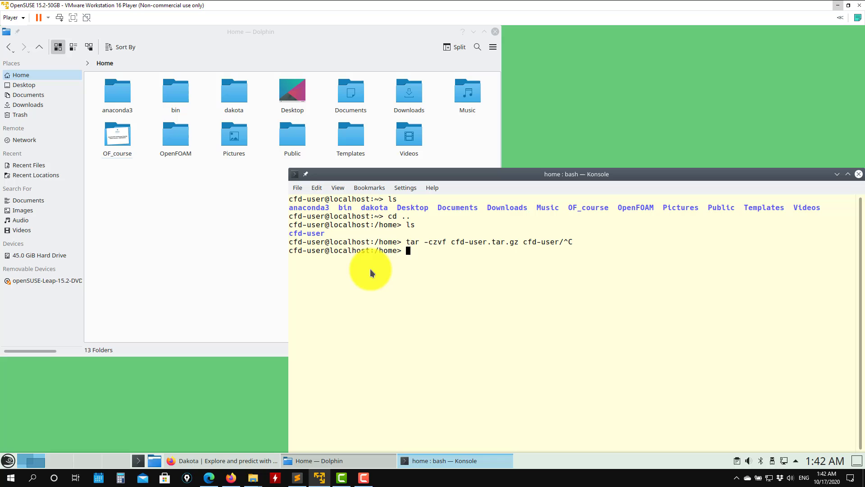
- Switch to the host File Explorer and open D:\Virtual Machines\OpenSUSE 15.2-50GB
text(sl)
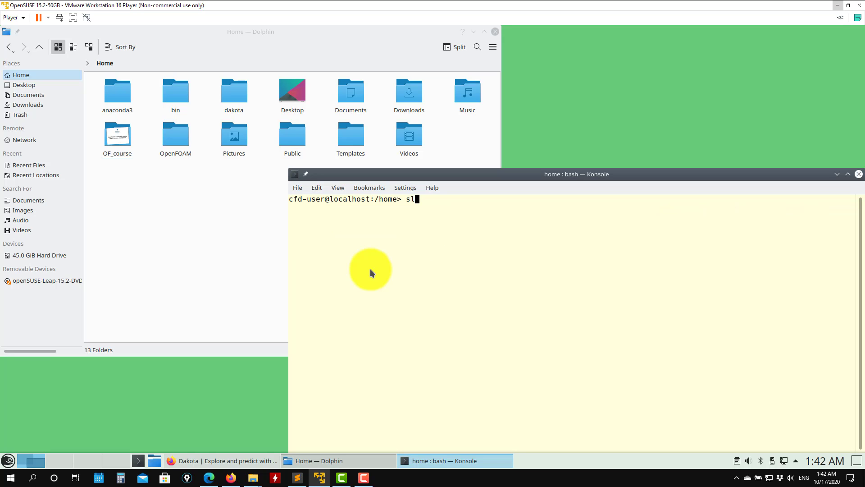
mouse_move(861, 167)
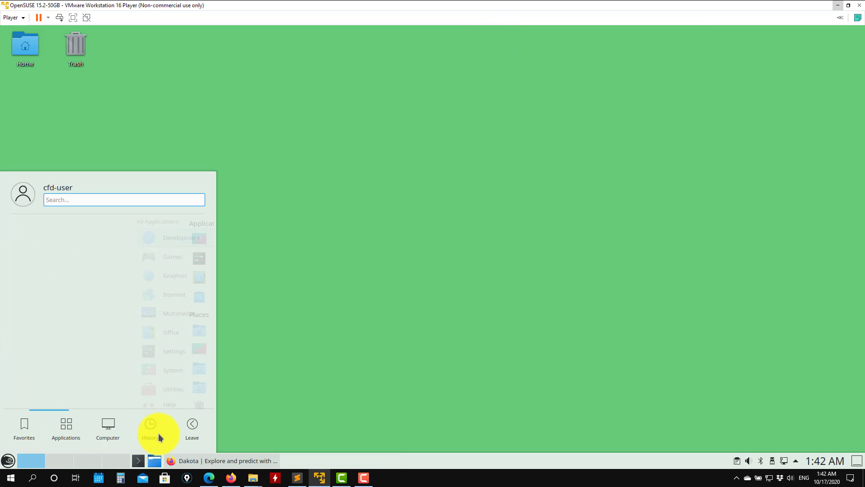
click(192, 429)
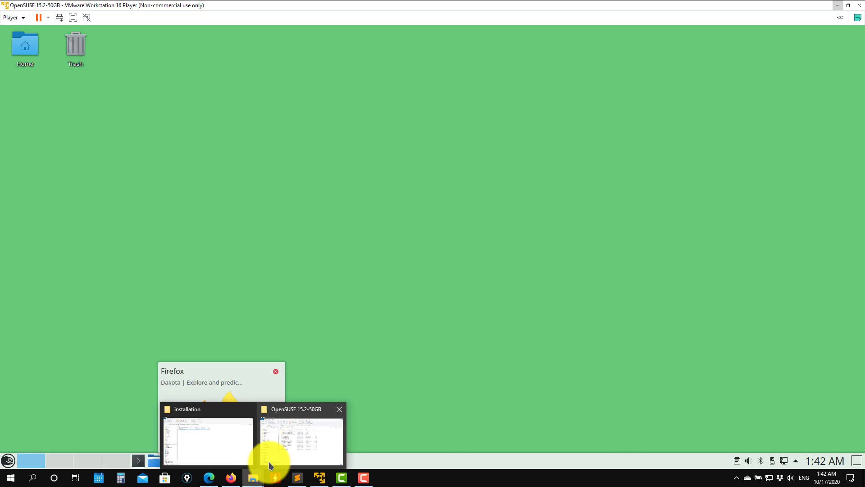
click(301, 438)
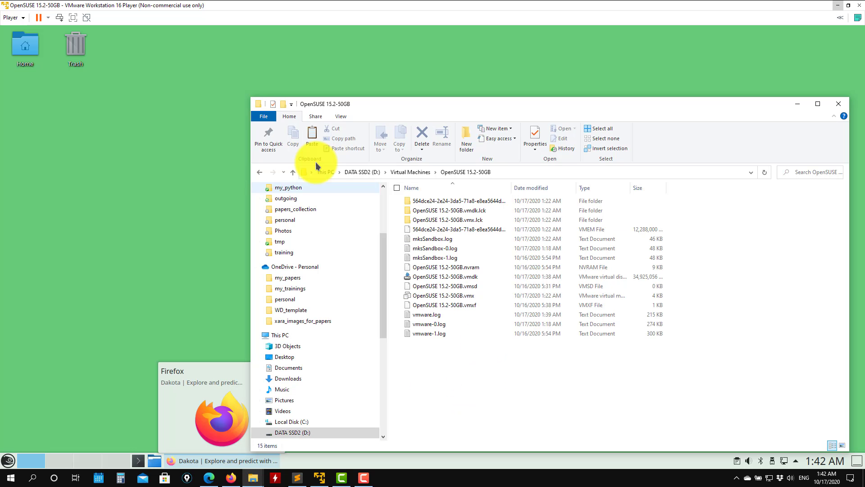
click(293, 171)
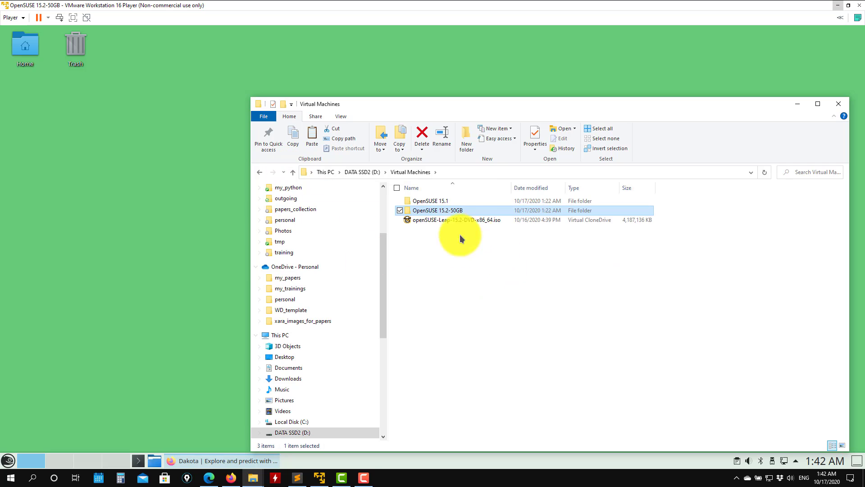
mouse_move(438, 213)
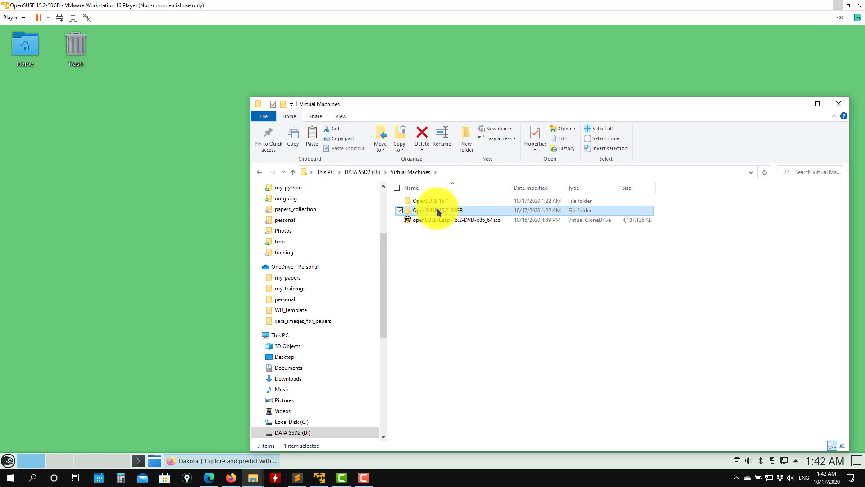
double_click(435, 210)
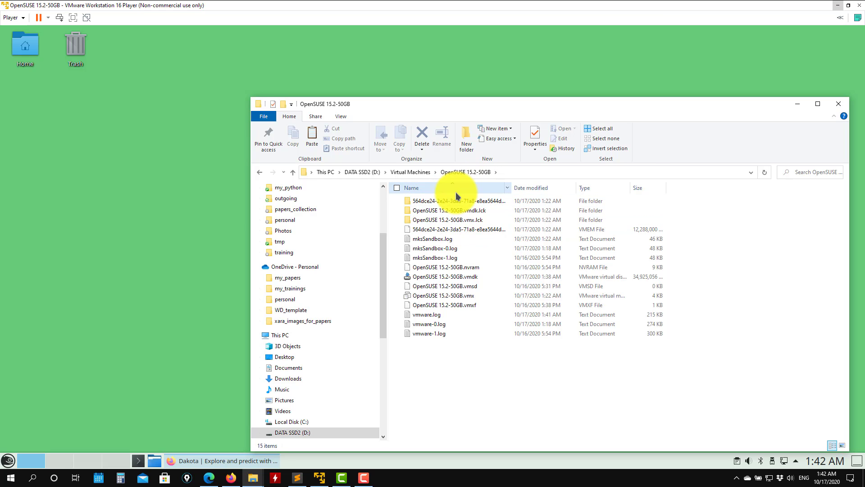
mouse_move(444, 216)
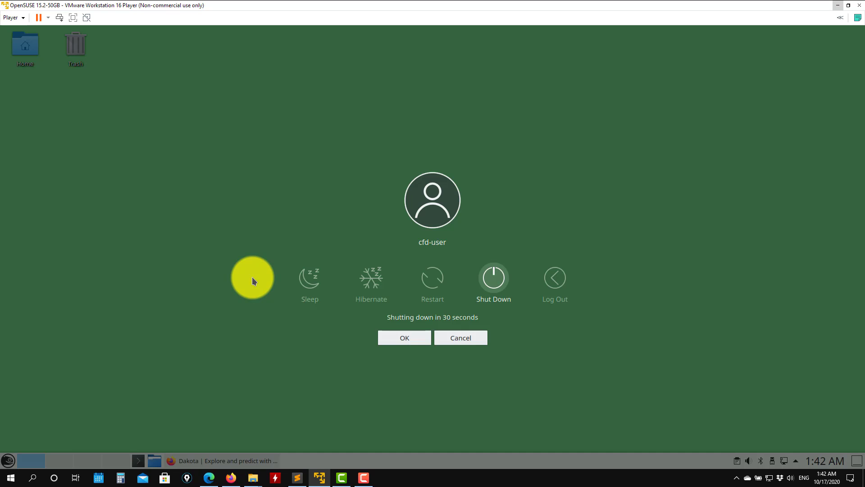
click(403, 337)
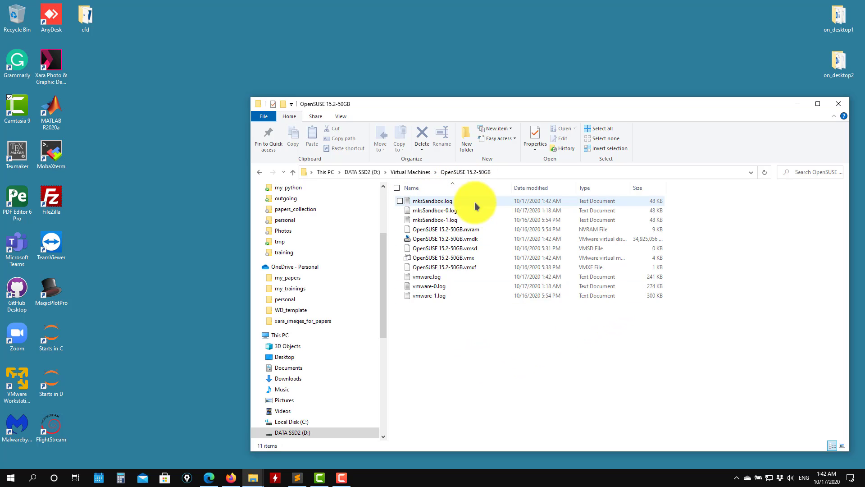
mouse_move(752, 205)
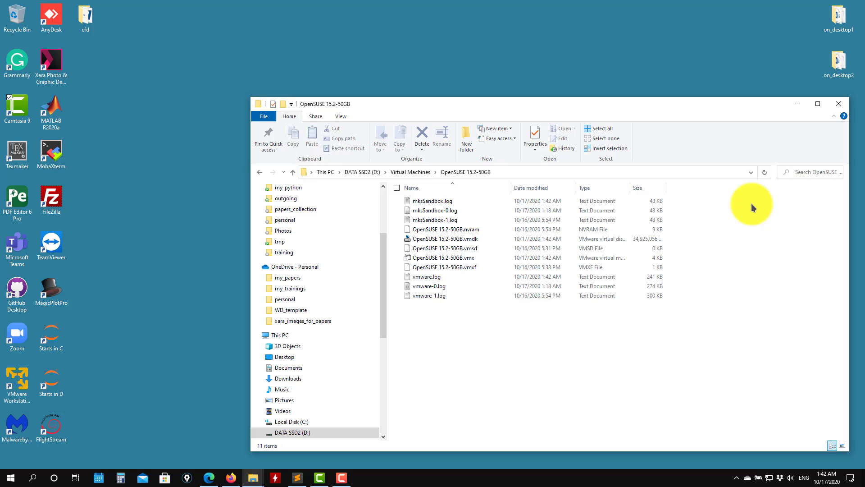
mouse_move(435, 200)
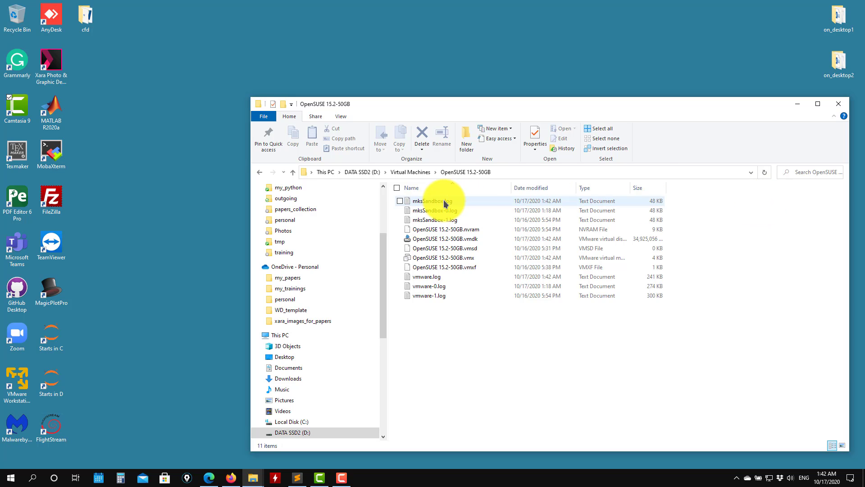
mouse_move(497, 165)
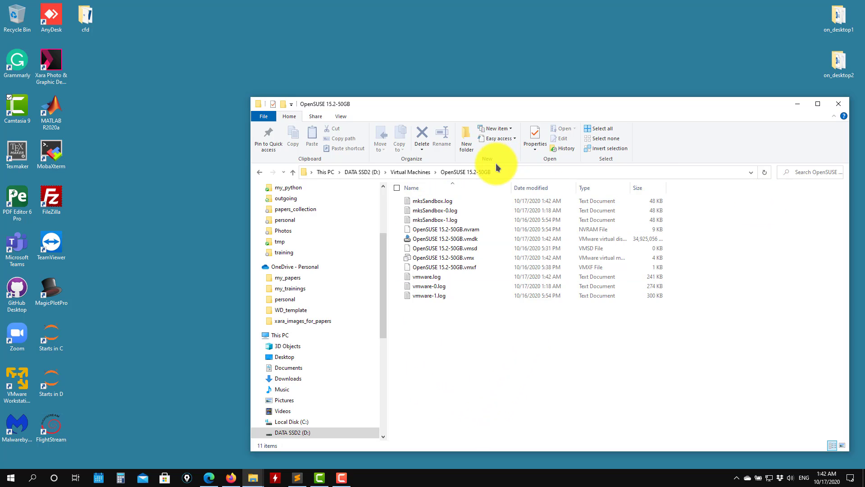
mouse_move(556, 280)
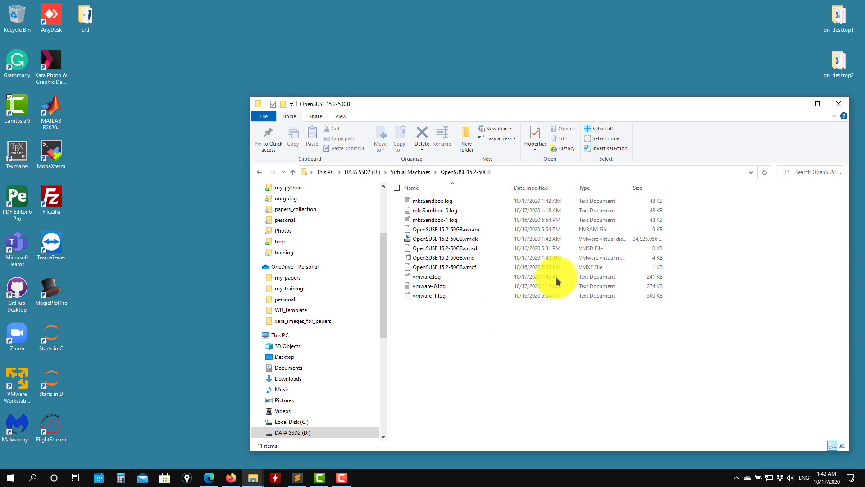
- Paste the OpenSUSE 15.2-50GB folder from Virtual Machines into E:\tmp on DATA (E:)
click(293, 172)
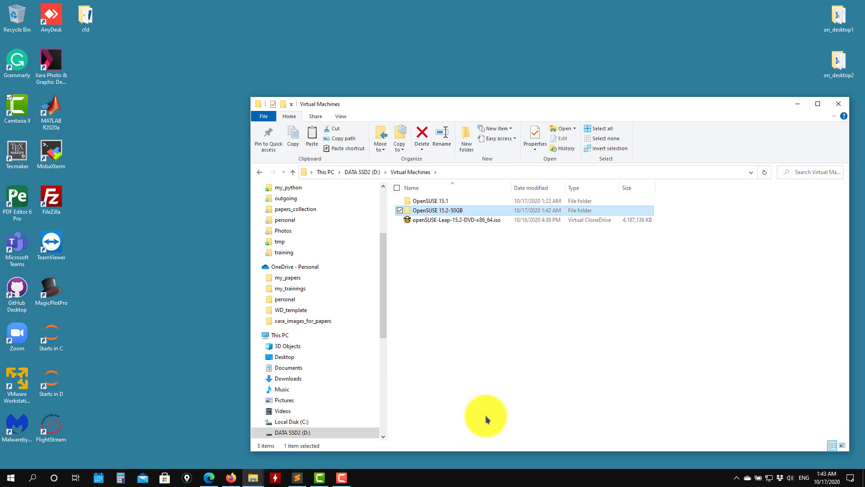
mouse_move(386, 317)
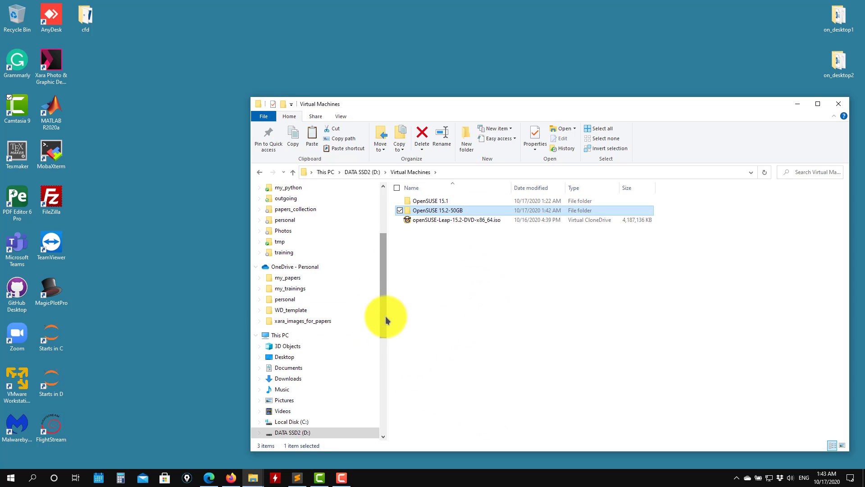
scroll(down, 3)
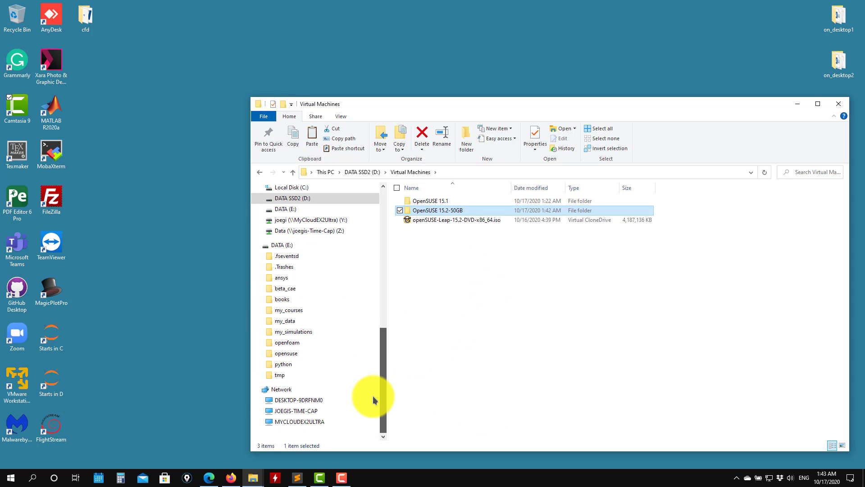
click(286, 245)
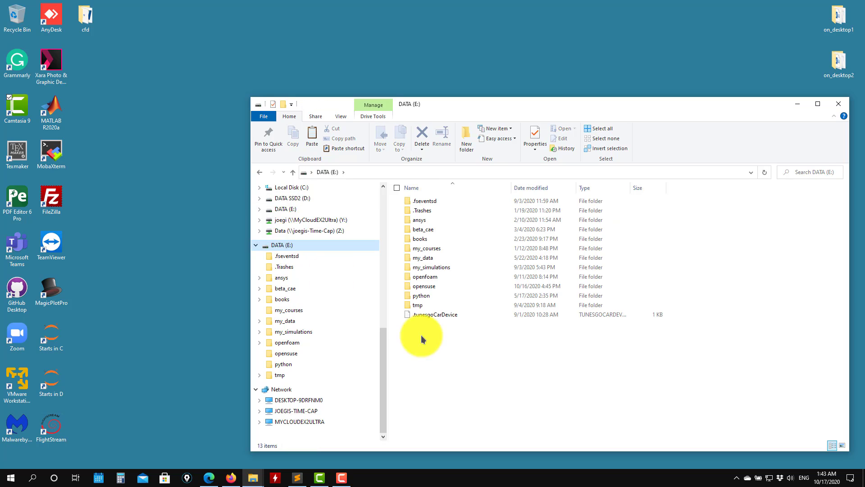
click(418, 305)
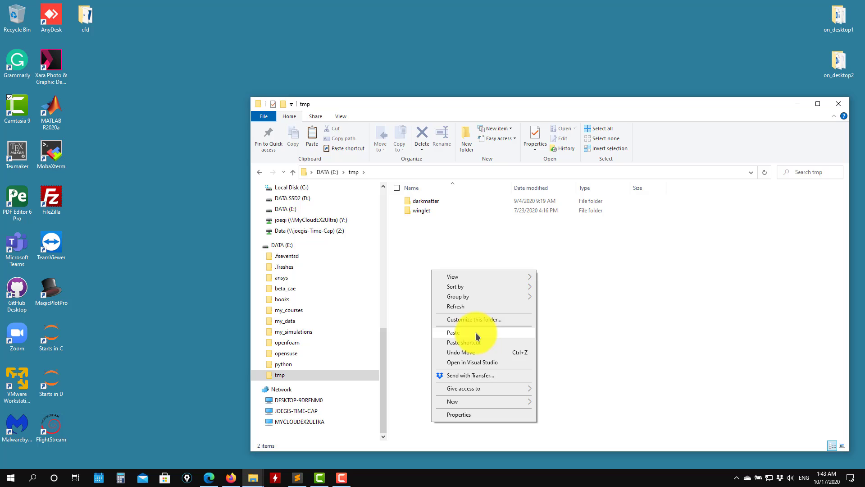
click(453, 332)
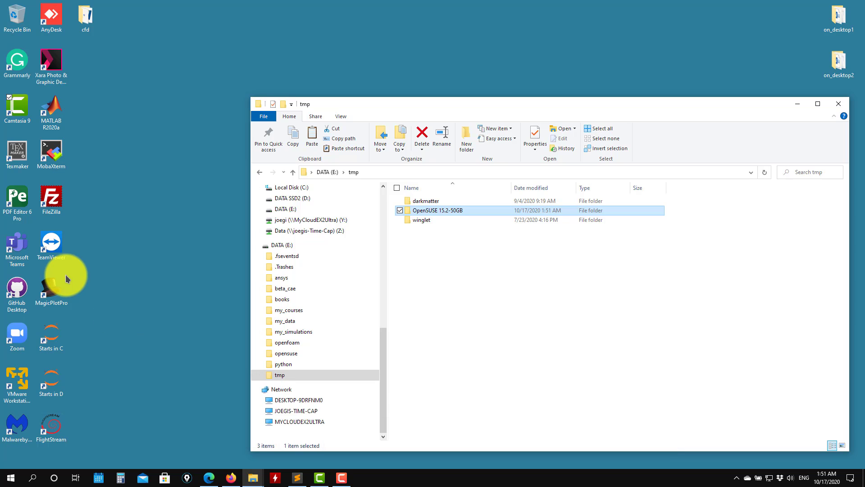
mouse_move(440, 262)
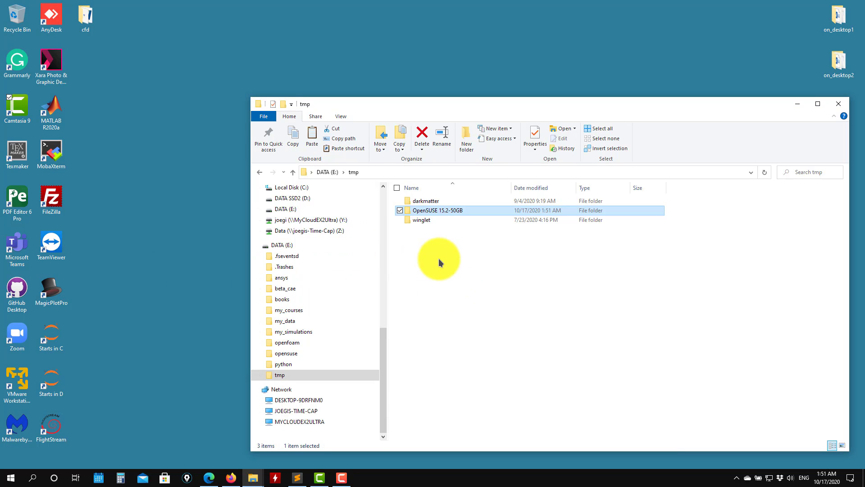
mouse_move(469, 272)
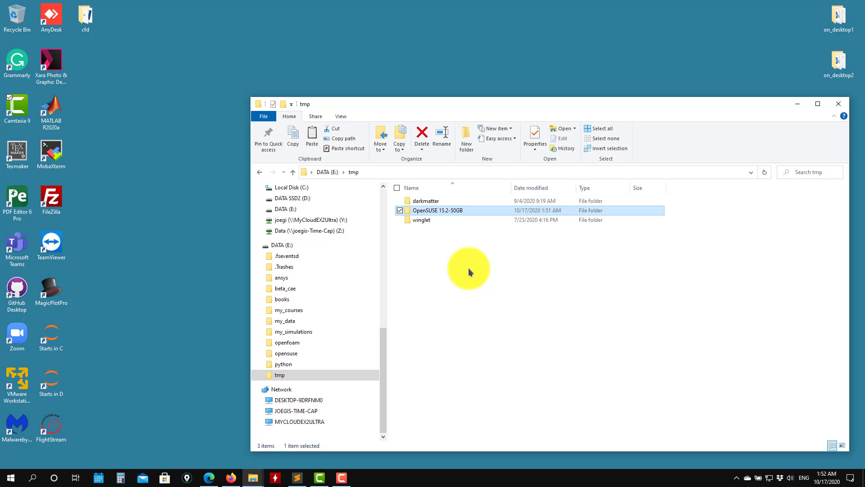
mouse_move(406, 296)
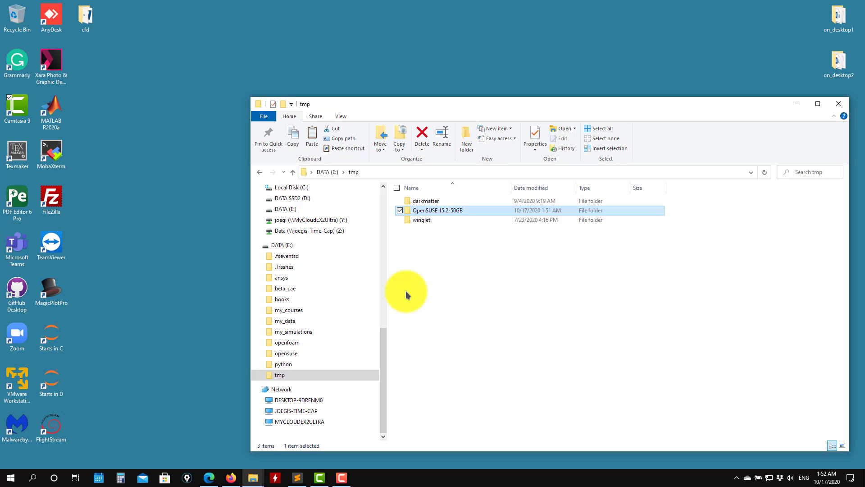
mouse_move(447, 218)
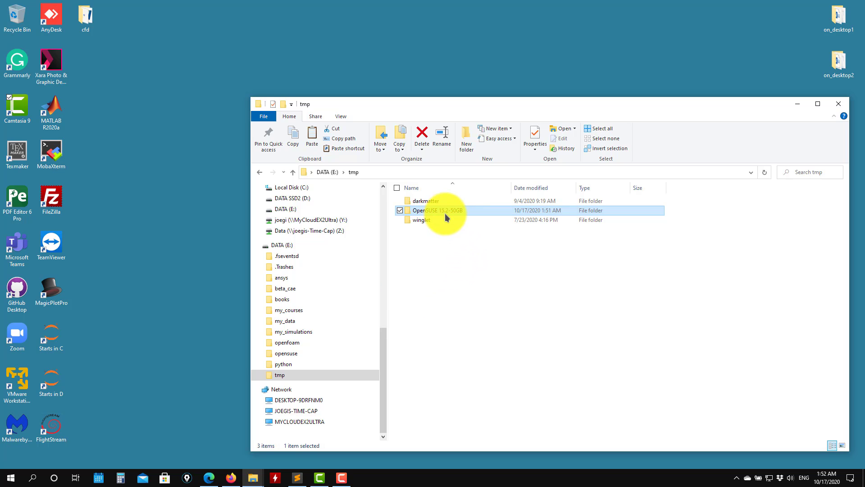
mouse_move(456, 227)
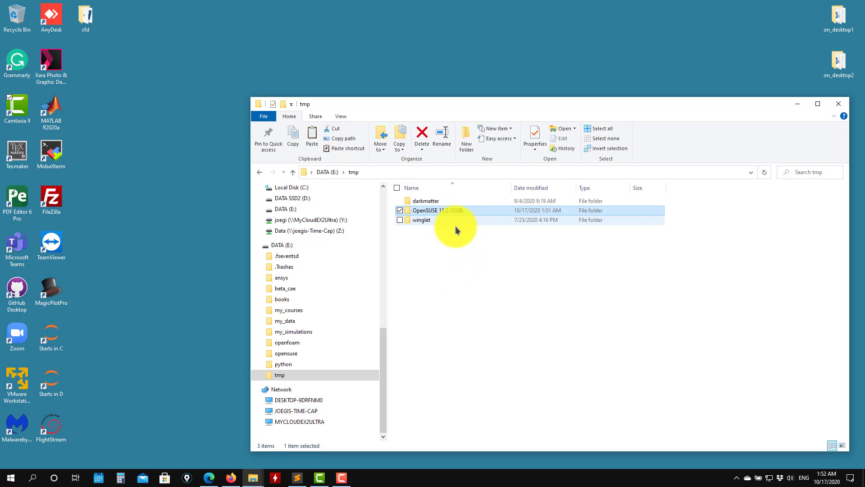
- Delete the log, nvram, vmsd and vmxf files from E:\tmp\OpenSUSE 15.2-50GB, keeping .vmdk and .vmx
double_click(440, 211)
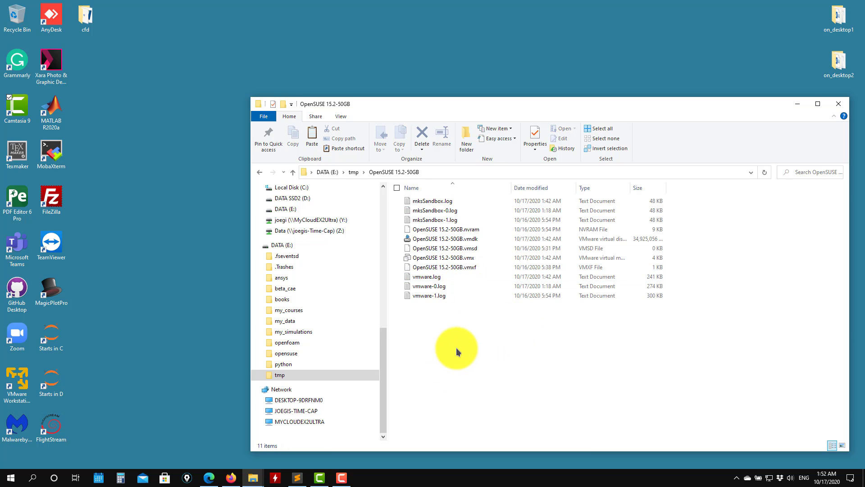
mouse_move(448, 376)
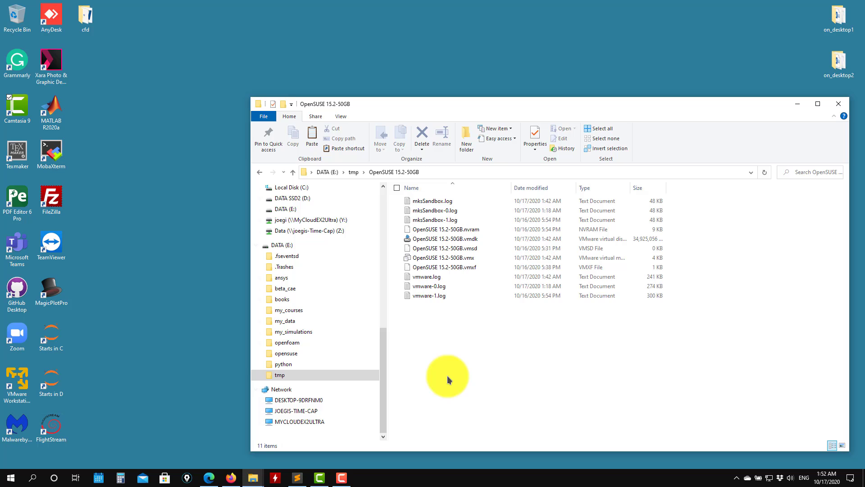
mouse_move(472, 323)
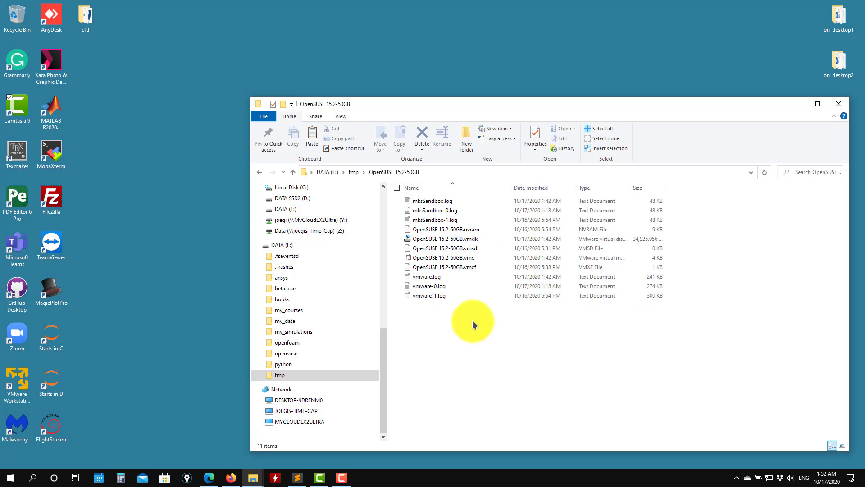
click(447, 239)
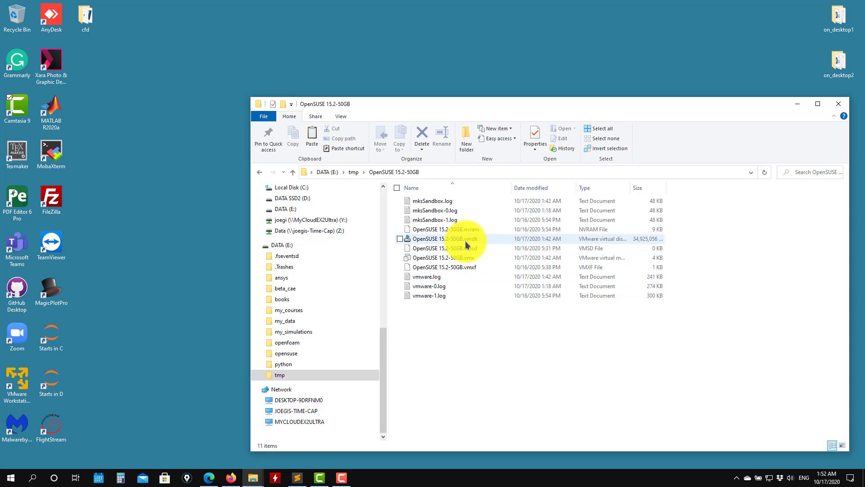
mouse_move(475, 266)
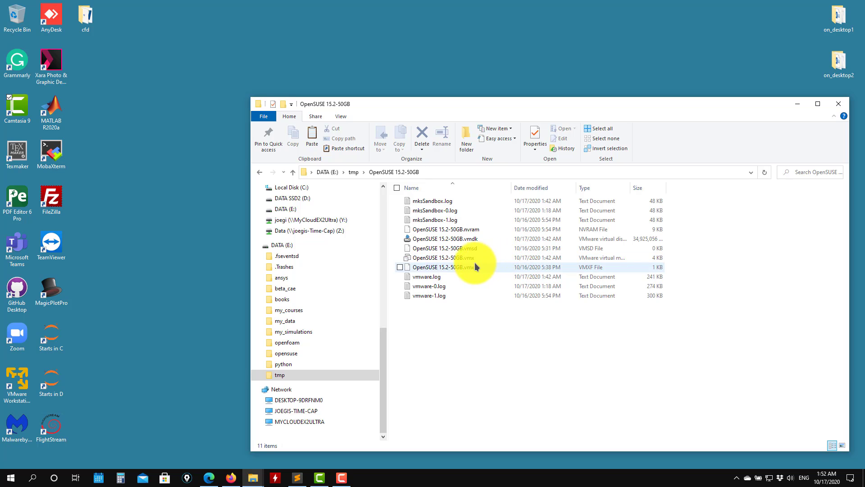
click(445, 267)
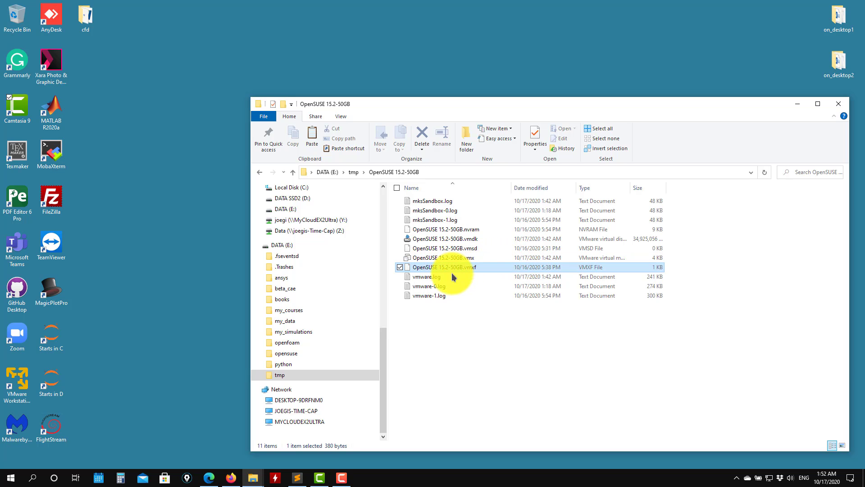
click(429, 296)
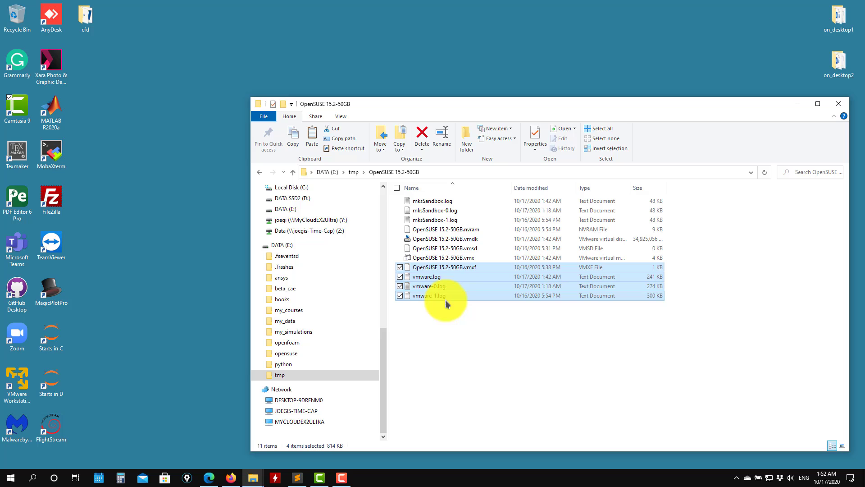
click(422, 134)
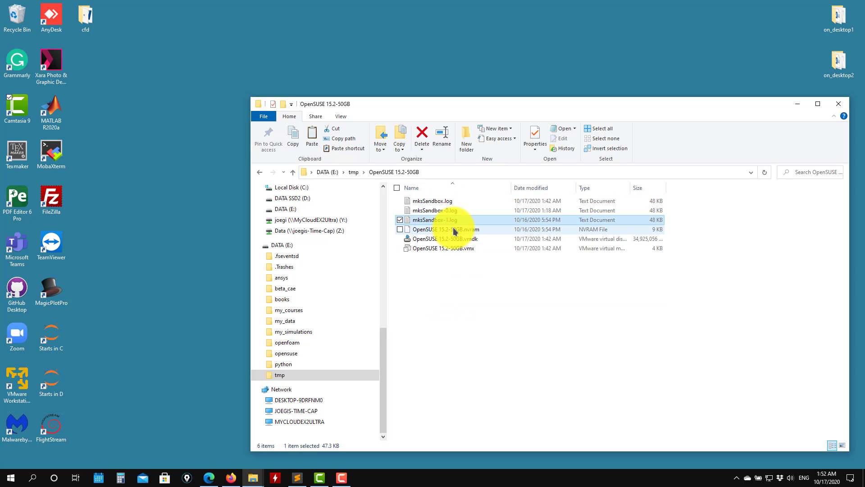
click(422, 134)
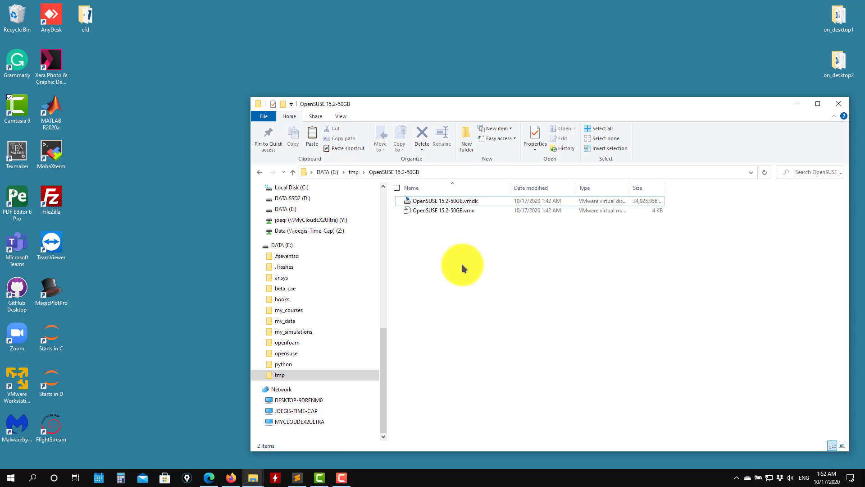
mouse_move(502, 277)
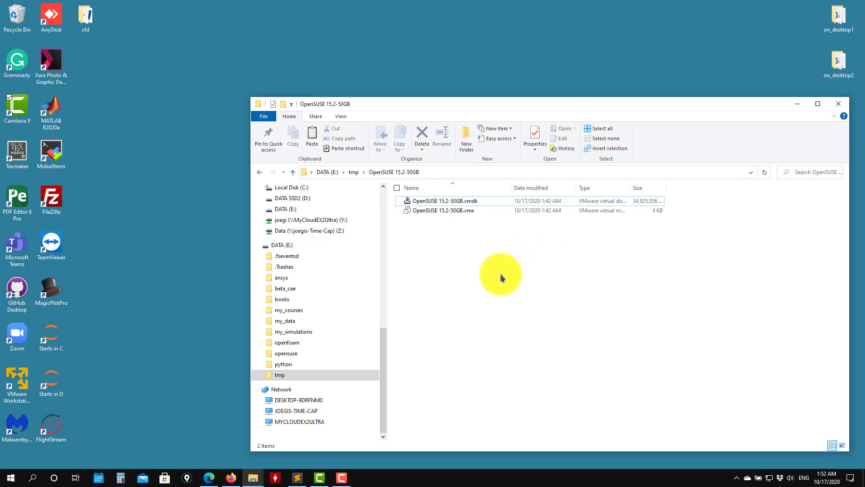
mouse_move(133, 131)
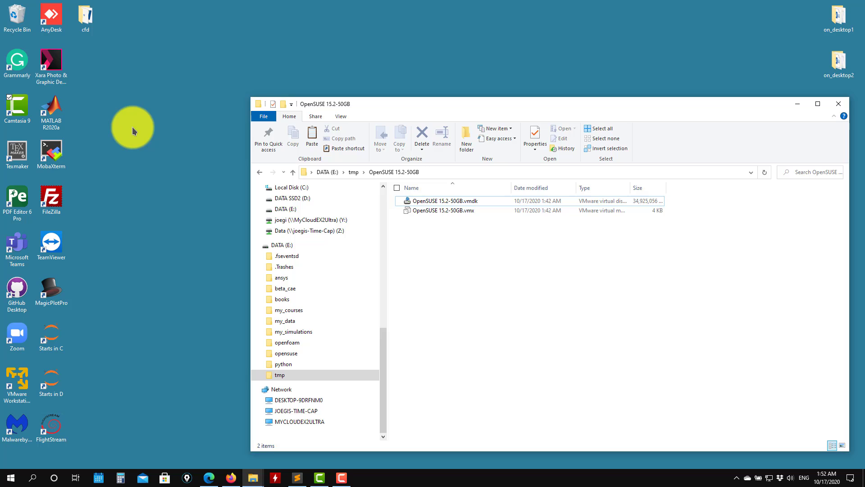
right_click(17, 17)
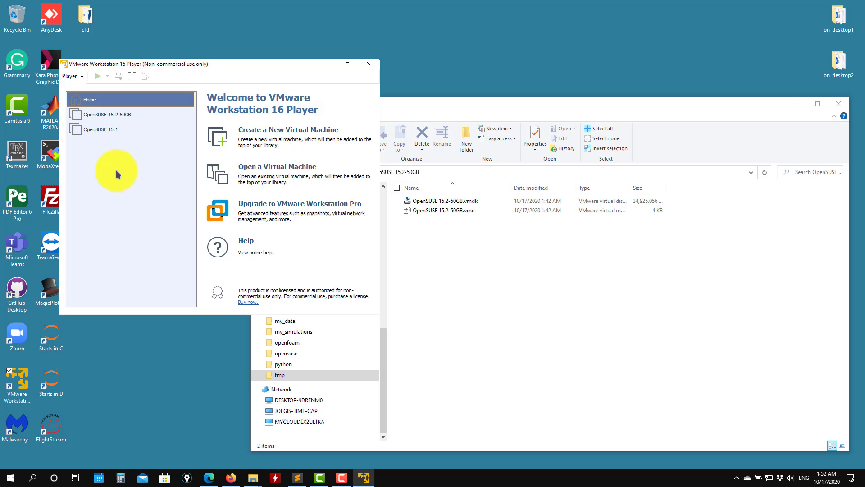
- Open E:\tmp\OpenSUSE 15.2-50GB\OpenSUSE 15.2-50GB.vmx through the Open Virtual Machine dialog
click(71, 75)
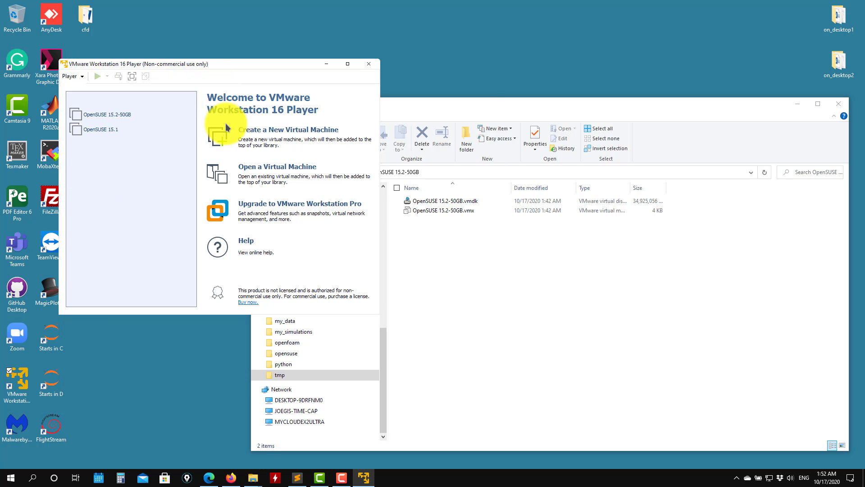
click(278, 166)
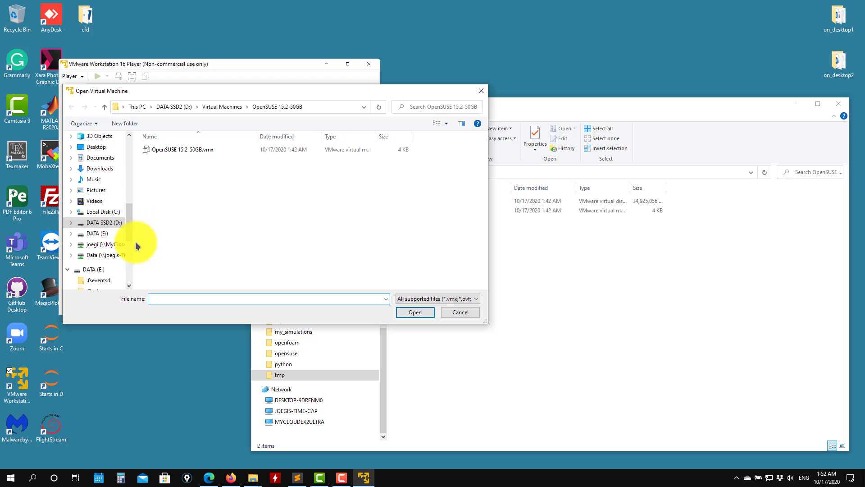
click(92, 233)
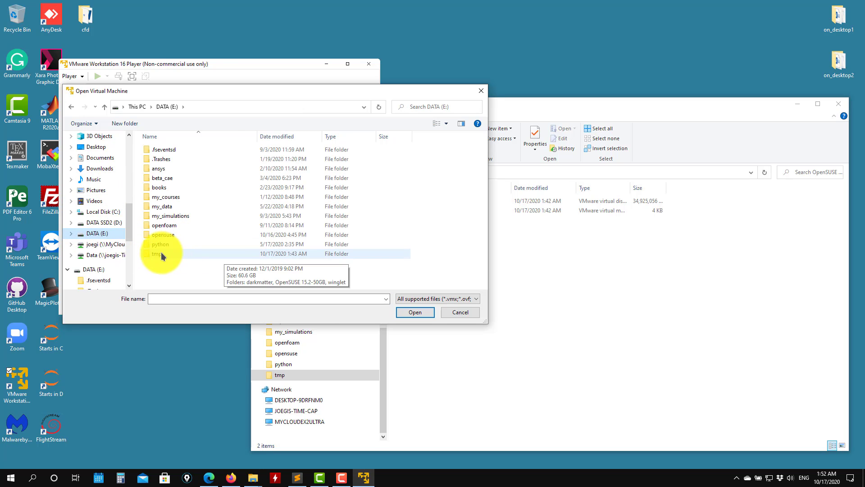
double_click(160, 253)
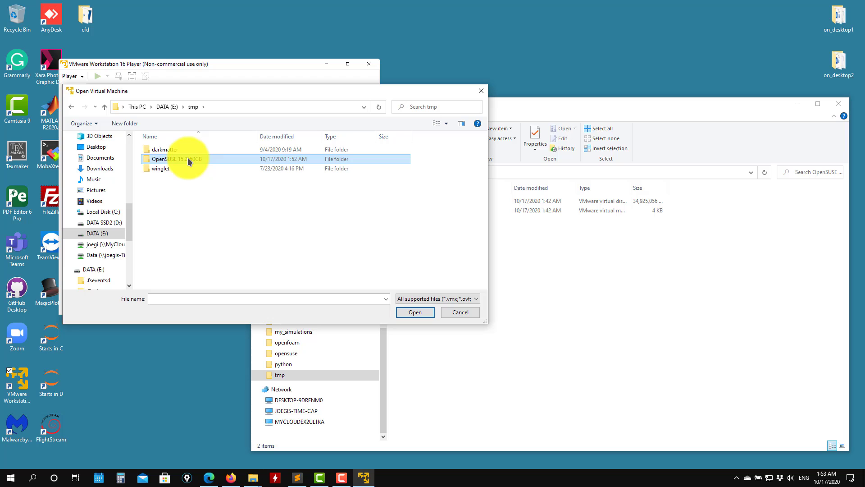
double_click(175, 159)
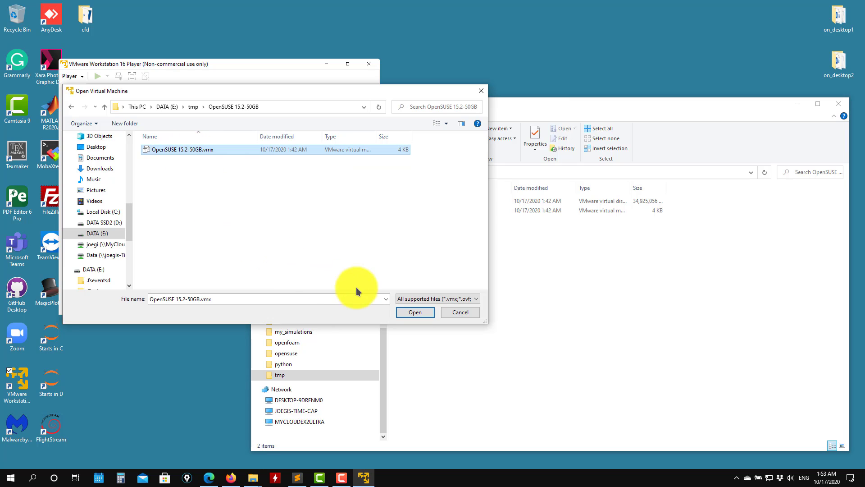
click(415, 311)
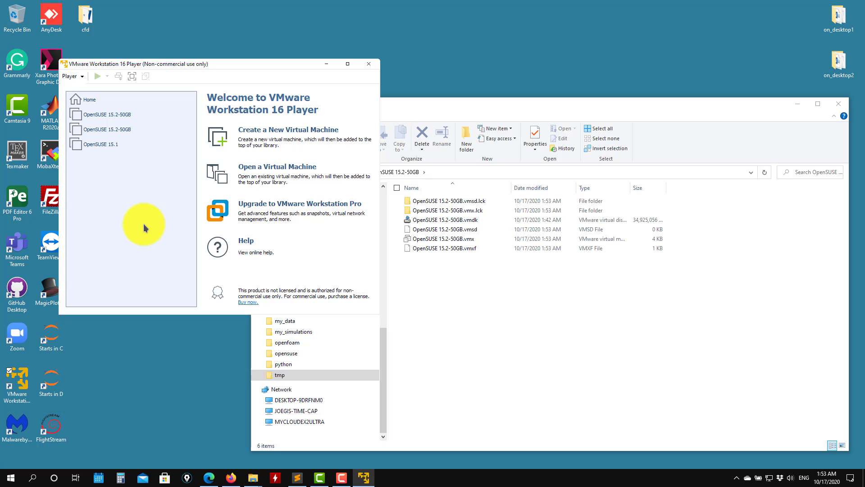
- Inspect the copy's CD/DVD ISO image and 50 GB hard disk file on E:\tmp
click(131, 114)
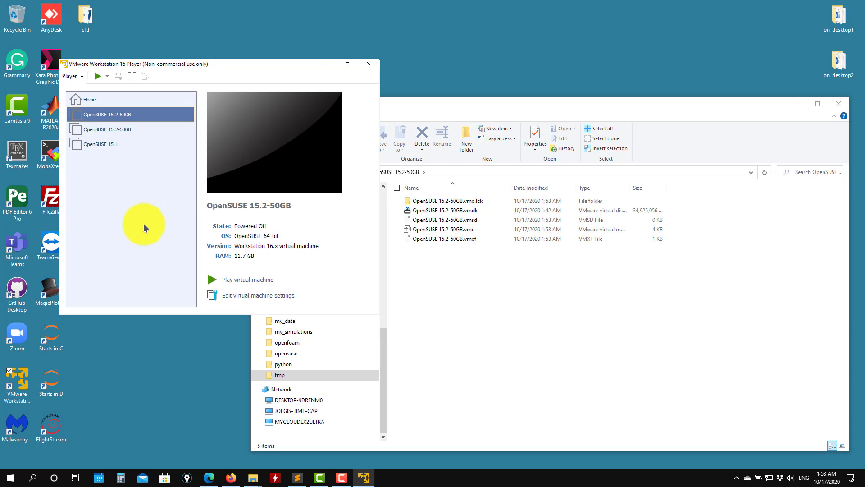
mouse_move(116, 123)
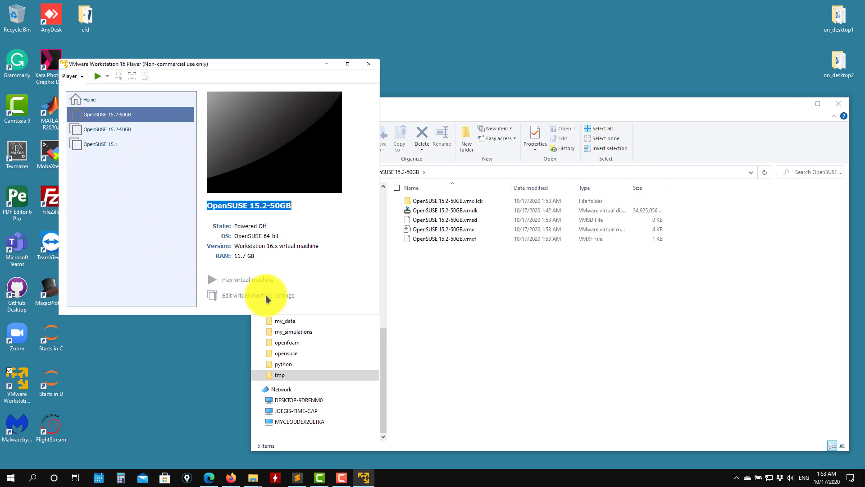
click(256, 296)
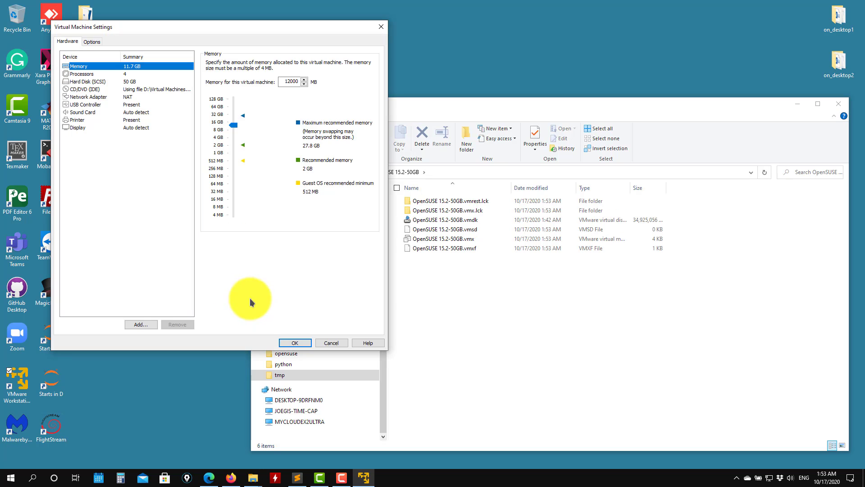
mouse_move(82, 64)
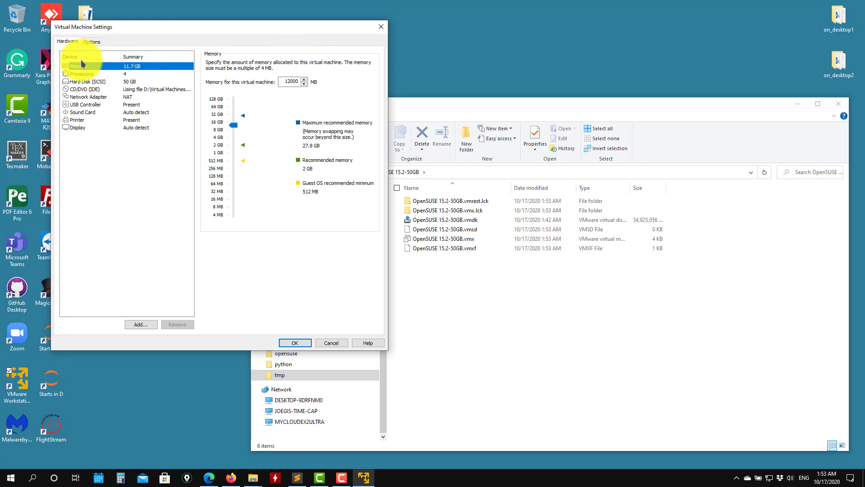
click(89, 89)
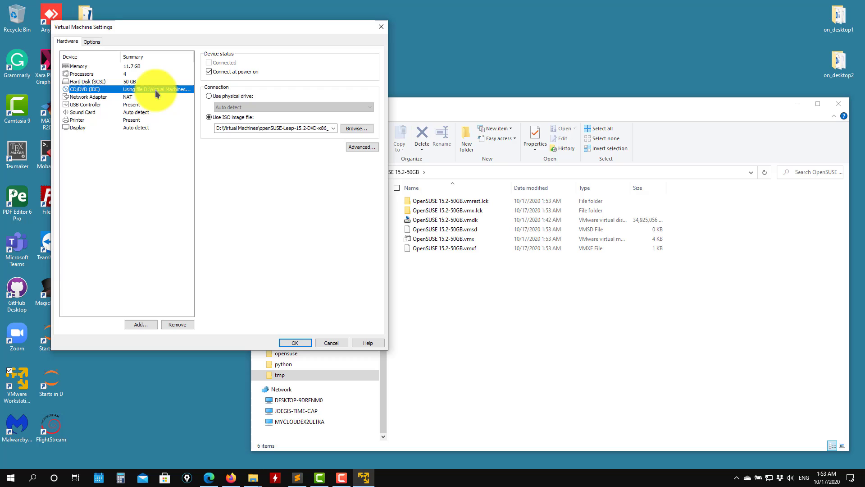
mouse_move(330, 120)
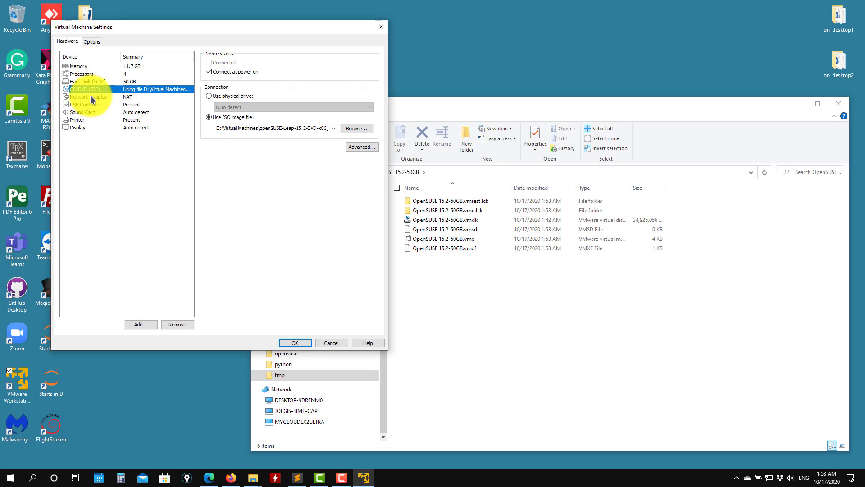
click(83, 81)
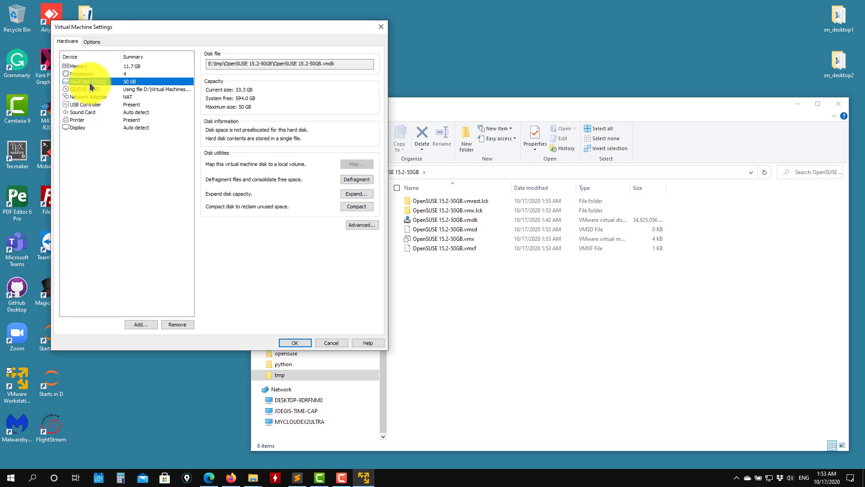
mouse_move(246, 75)
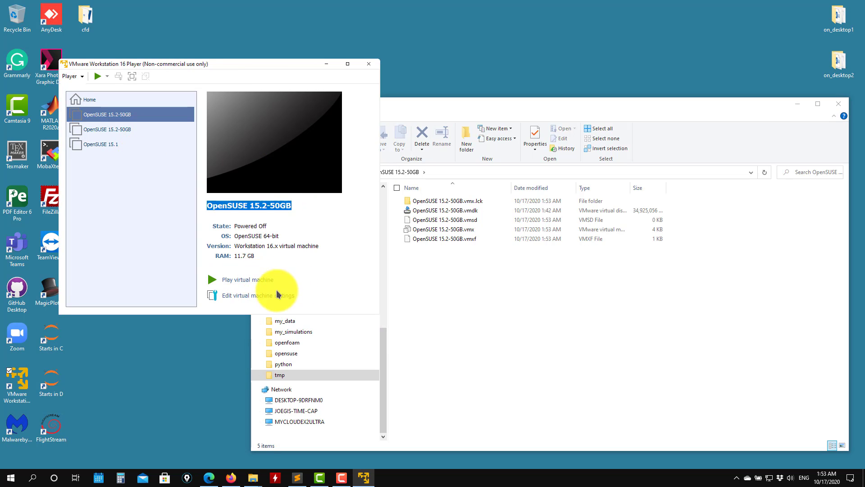
click(243, 295)
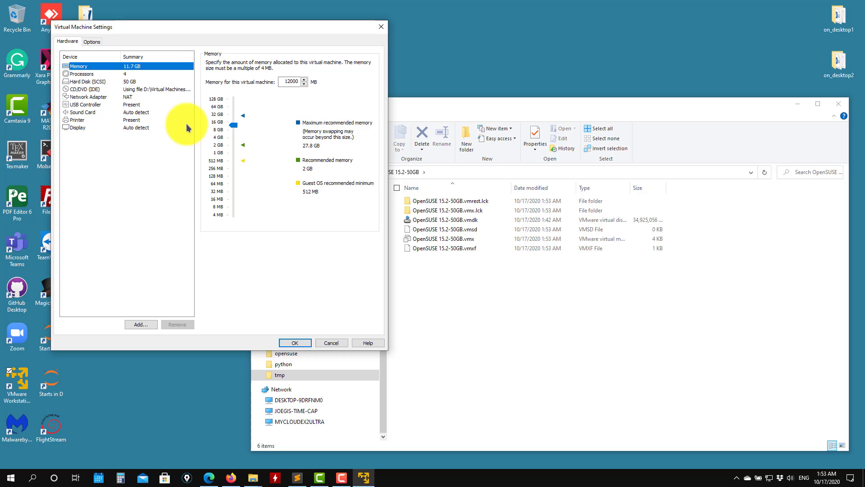
mouse_move(137, 44)
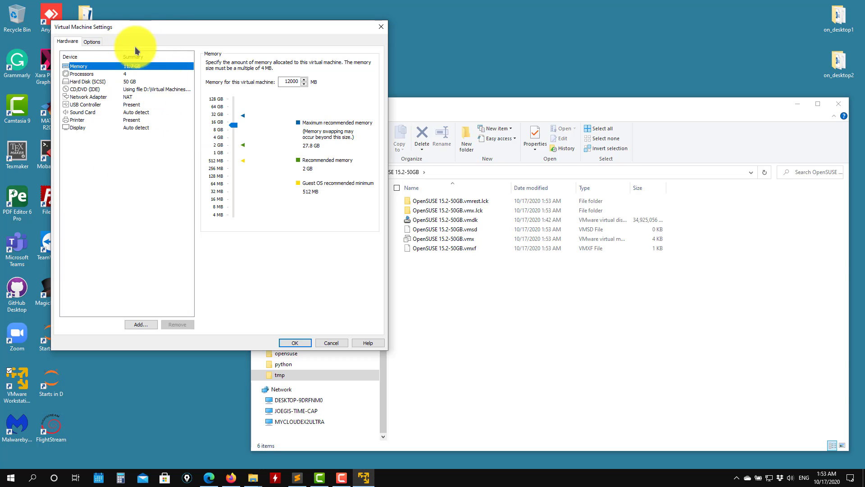
mouse_move(163, 157)
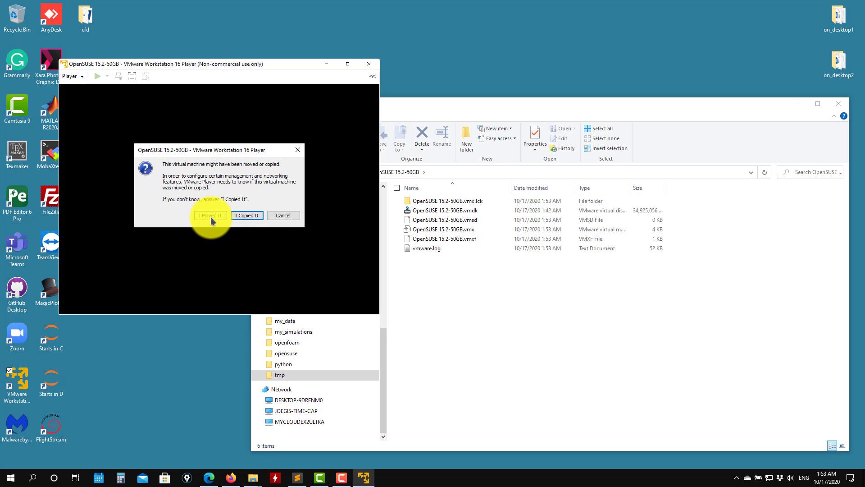
- Answer I Moved It at the moved-or-copied prompt and focus the booting VM display
click(209, 215)
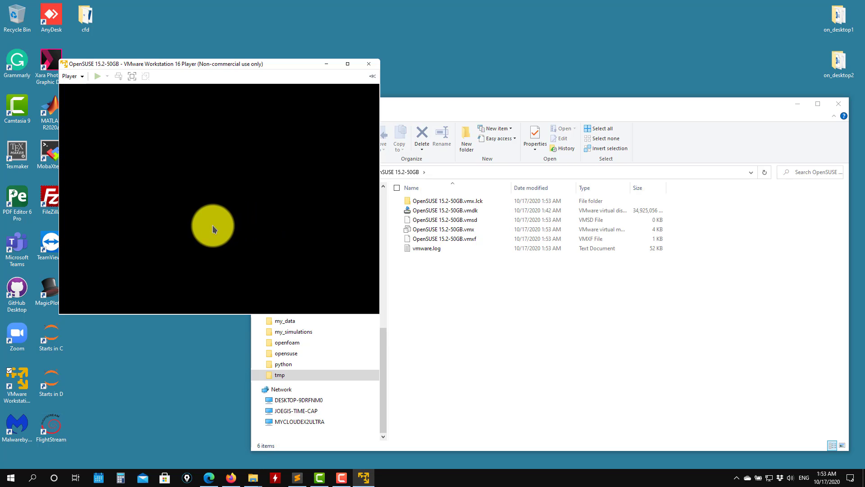
click(97, 76)
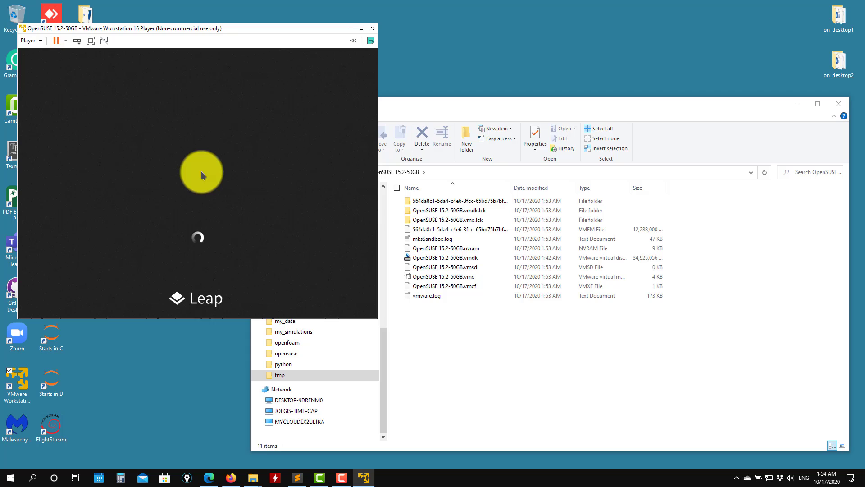
mouse_move(297, 223)
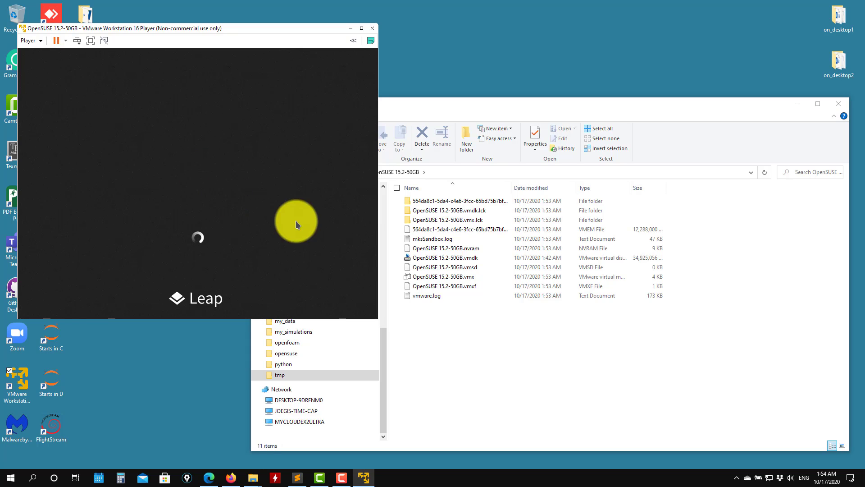
mouse_move(420, 200)
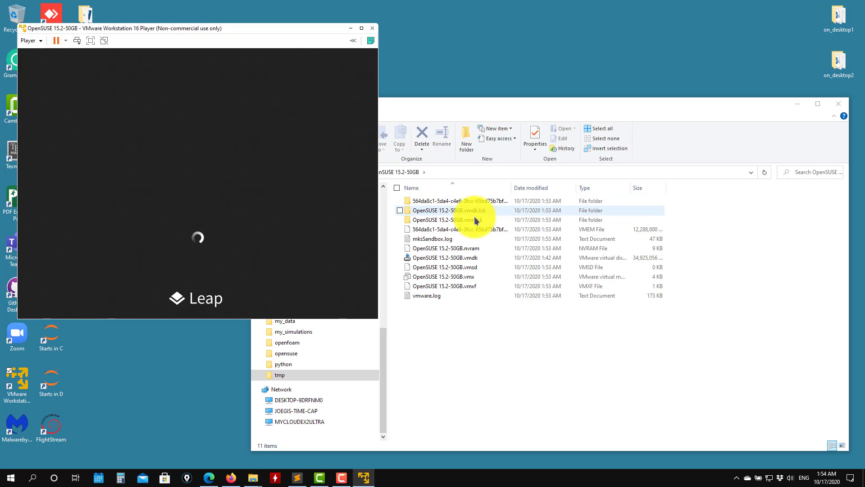
mouse_move(239, 262)
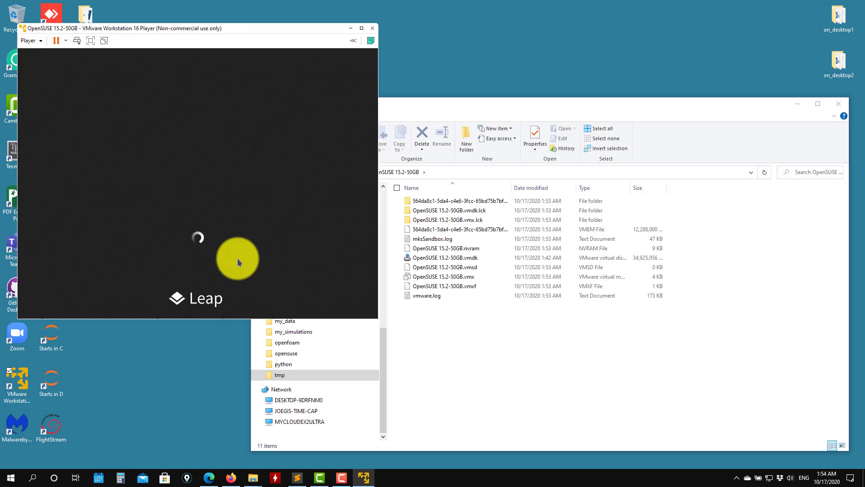
mouse_move(251, 46)
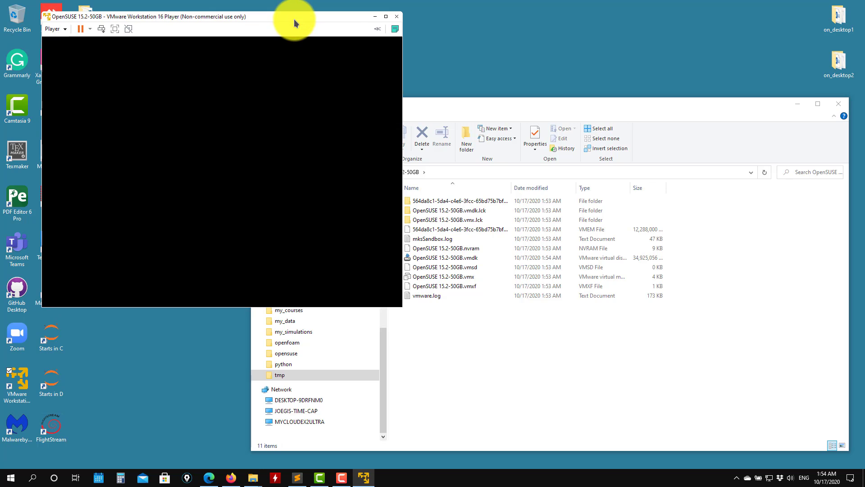
mouse_move(224, 176)
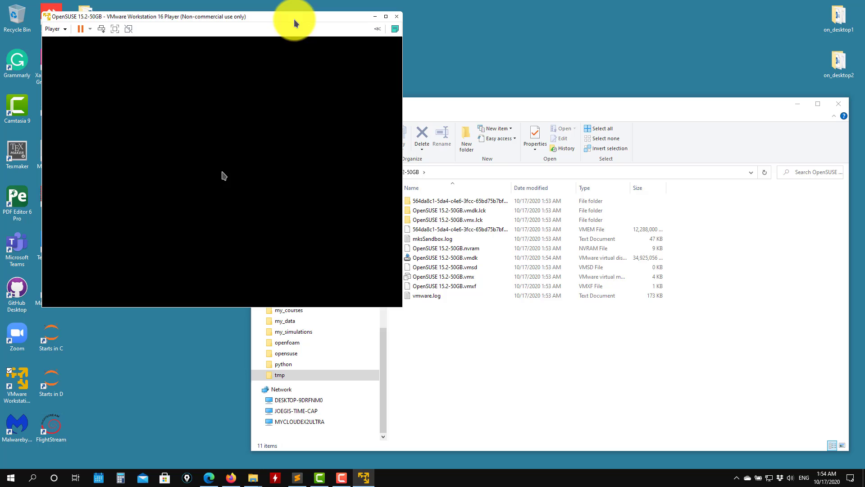
mouse_move(236, 164)
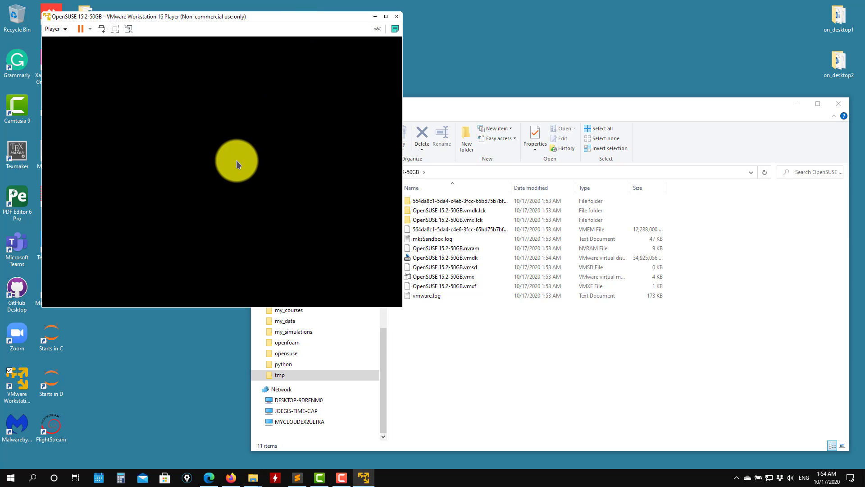
mouse_move(233, 172)
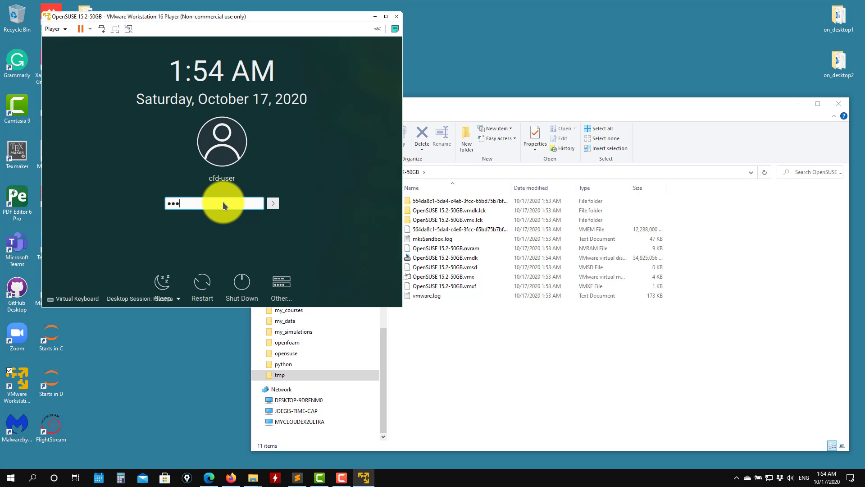
- Submit the cfd-user password at the openSUSE login screen
click(272, 203)
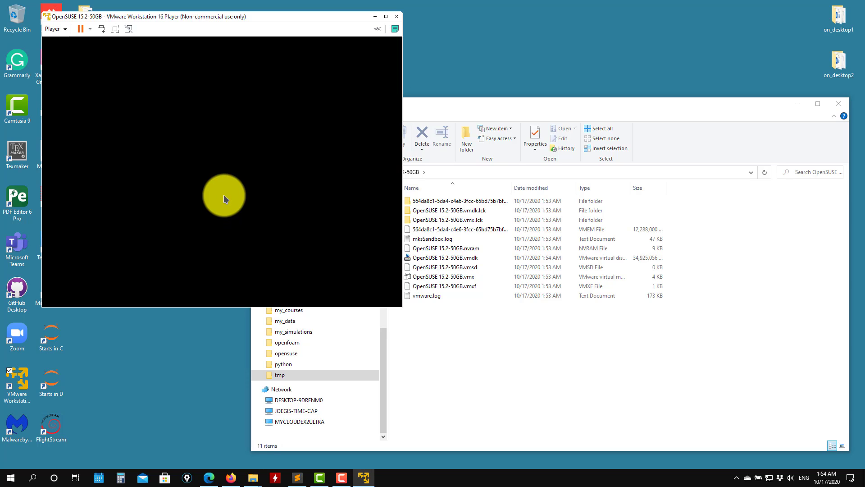
mouse_move(228, 193)
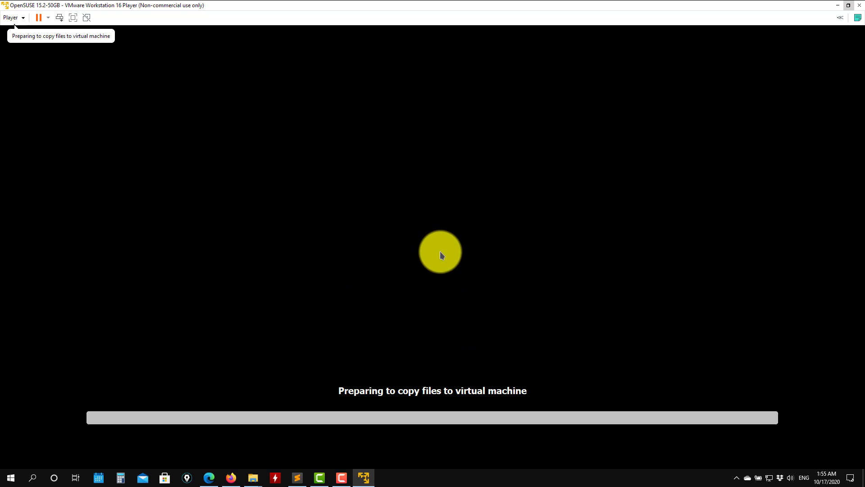
mouse_move(432, 248)
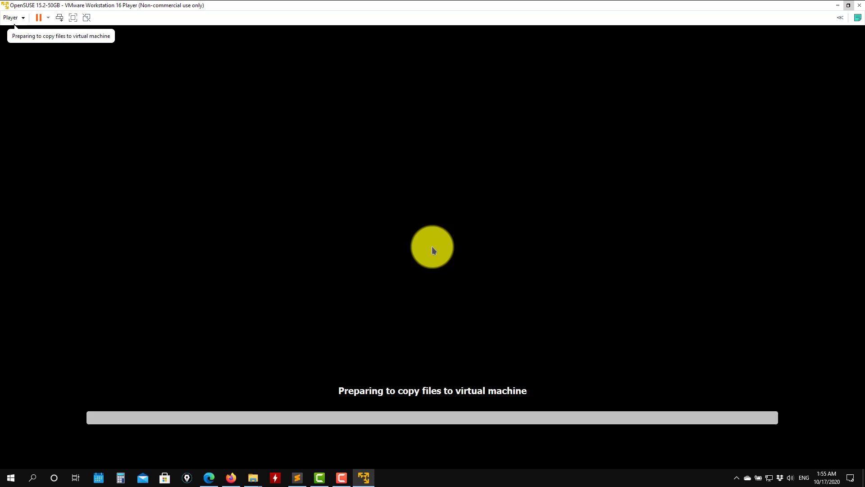
mouse_move(355, 313)
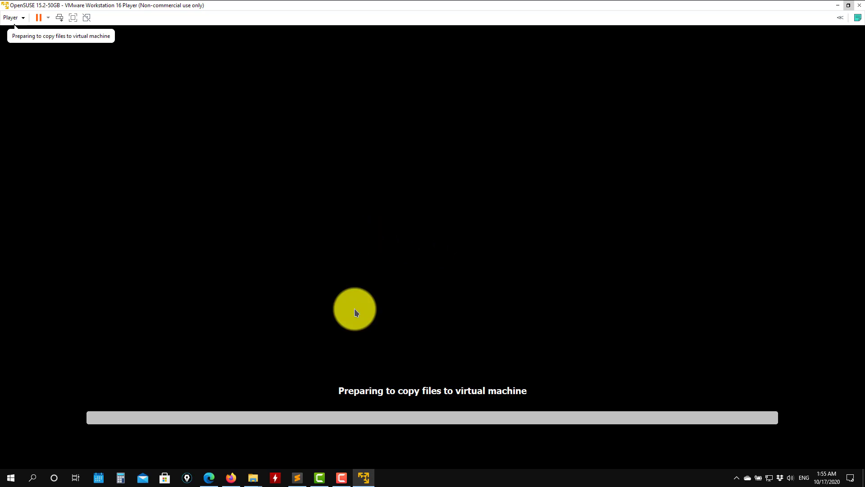
mouse_move(424, 409)
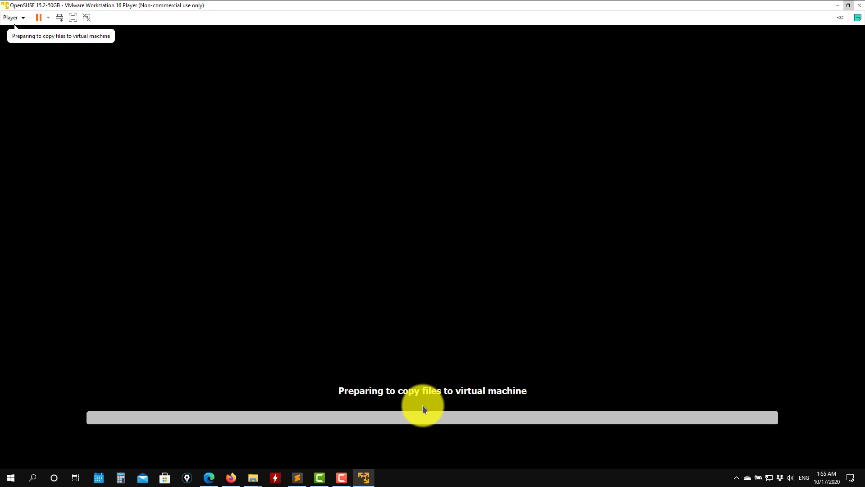
mouse_move(349, 315)
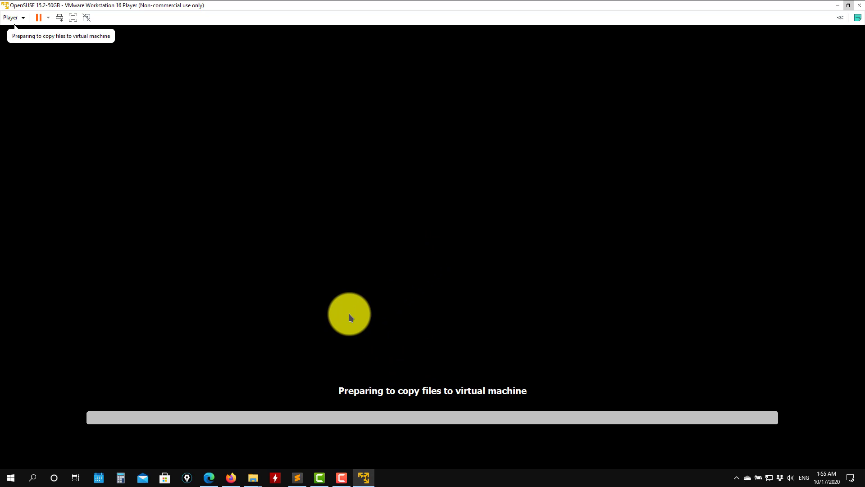
mouse_move(302, 408)
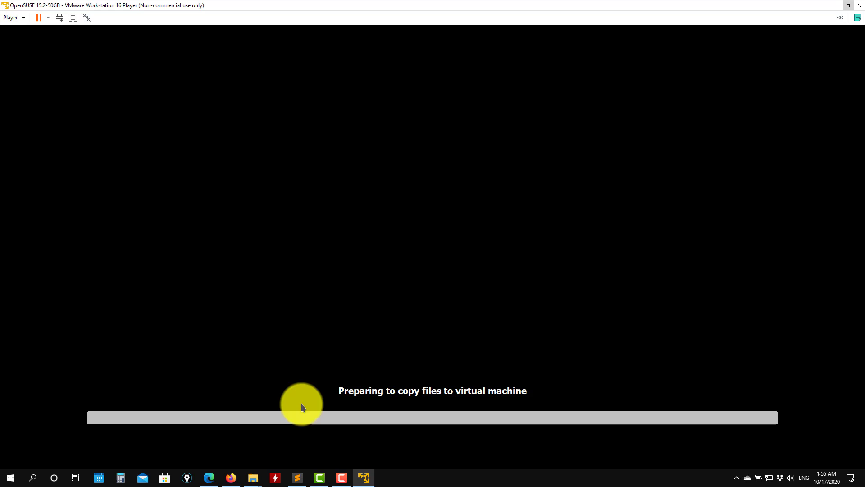
mouse_move(389, 290)
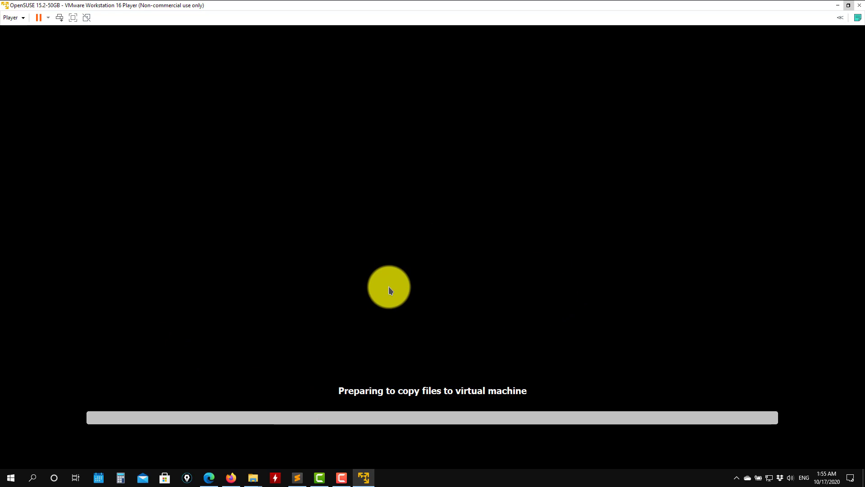
mouse_move(336, 150)
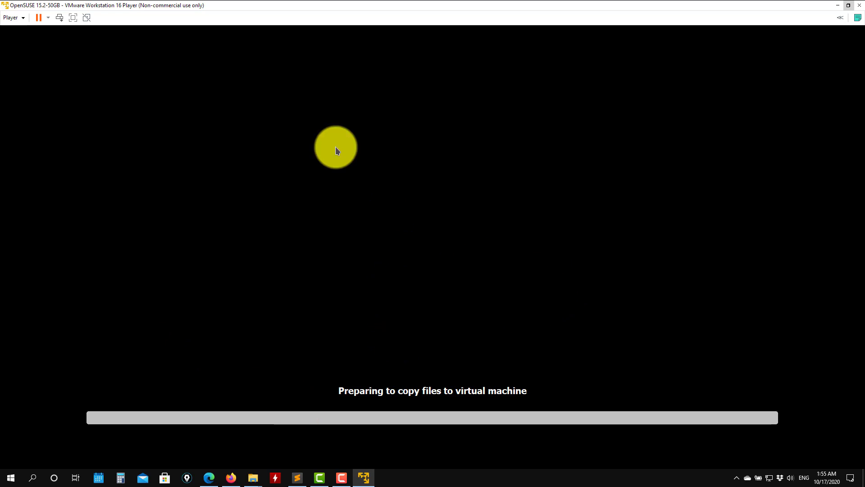
- Open the Power dropdown while the guest prepares to copy files
click(38, 17)
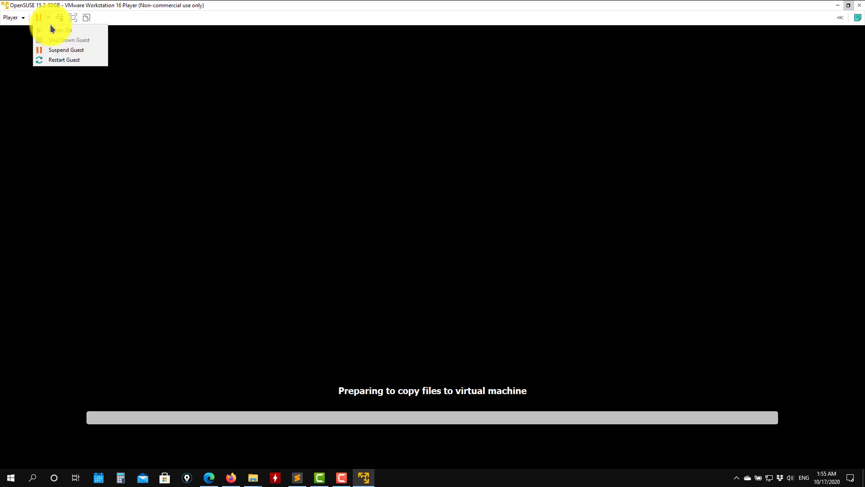
mouse_move(65, 60)
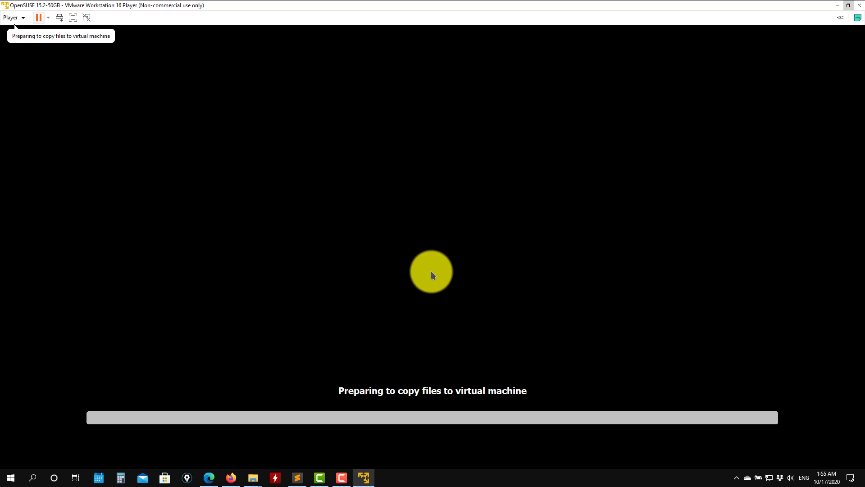
mouse_move(253, 477)
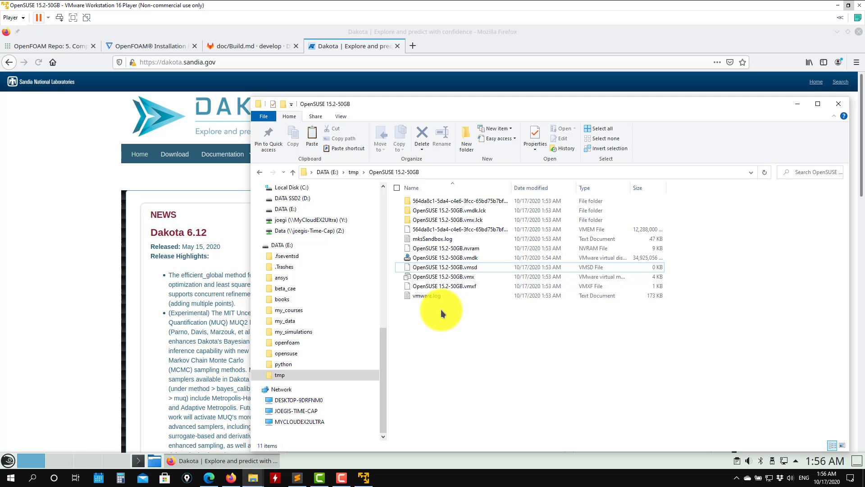
mouse_move(478, 258)
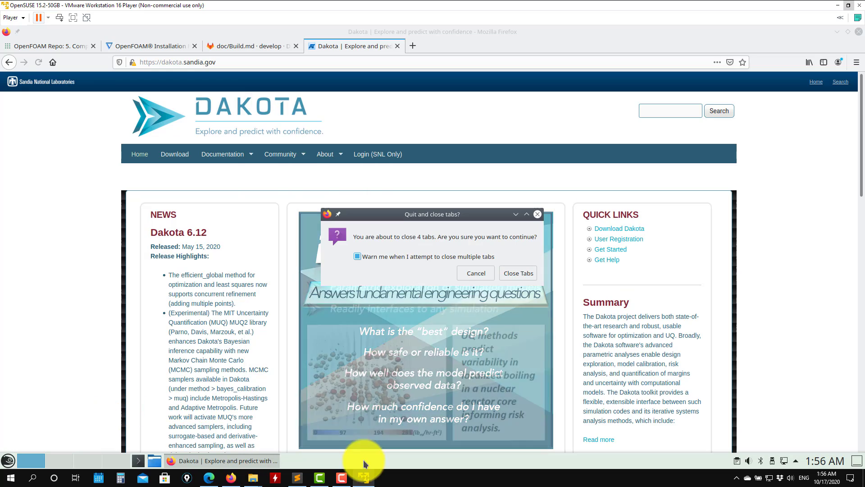
- Refocus the VMware Player window and confirm Close Tabs in Firefox's quit dialog
click(517, 273)
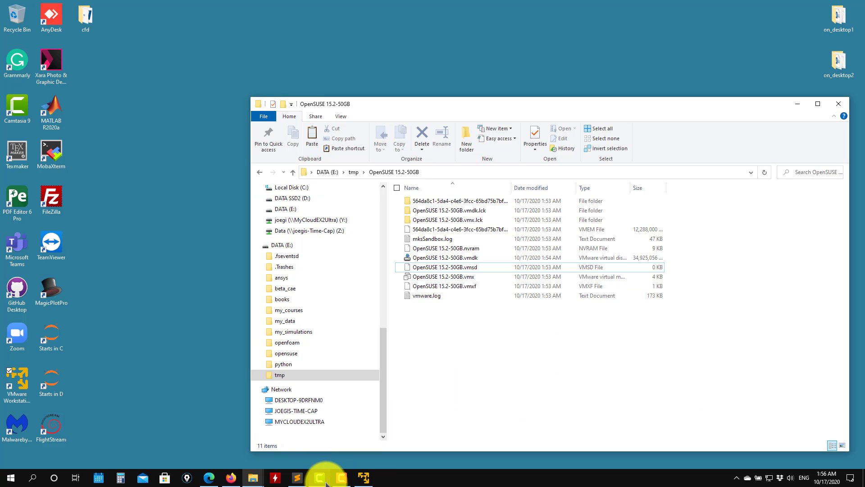
click(317, 478)
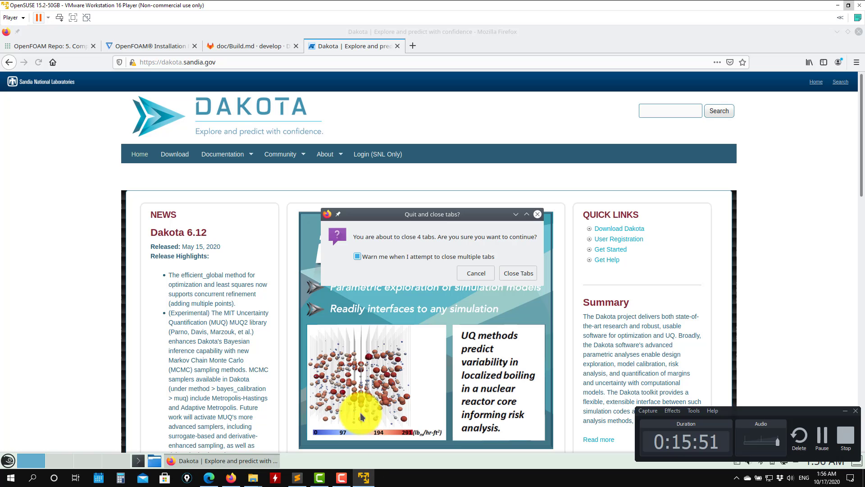
click(517, 273)
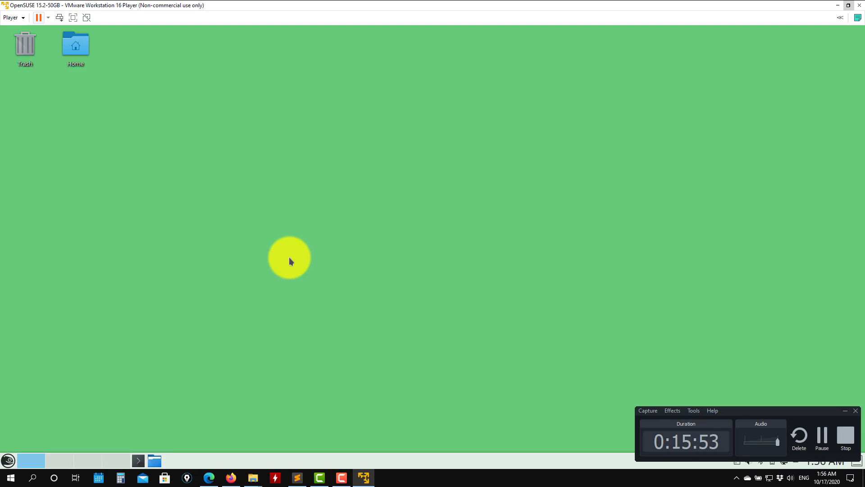
mouse_move(781, 418)
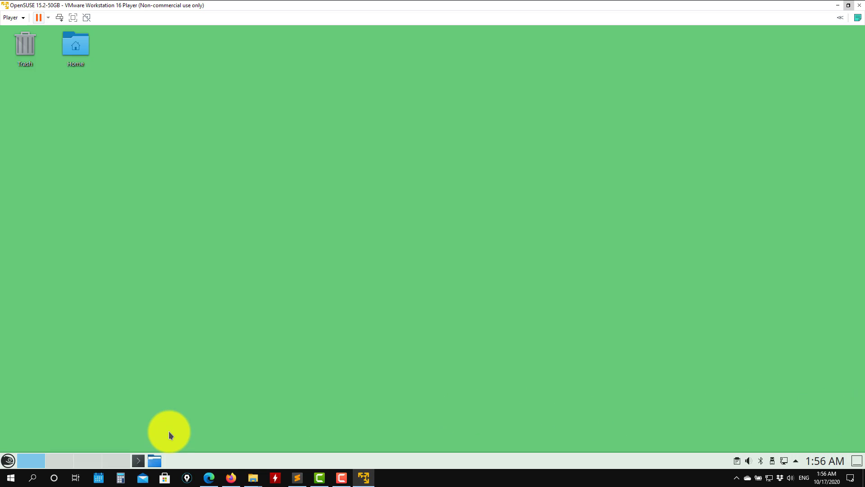
mouse_move(292, 381)
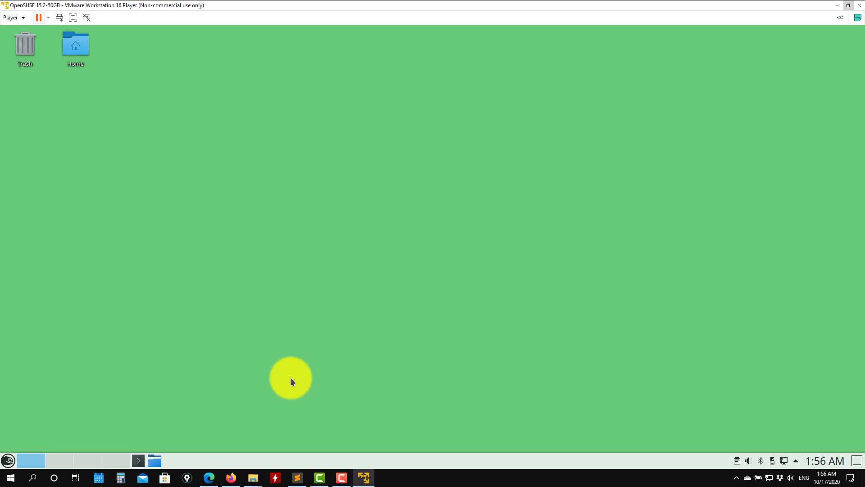
mouse_move(380, 475)
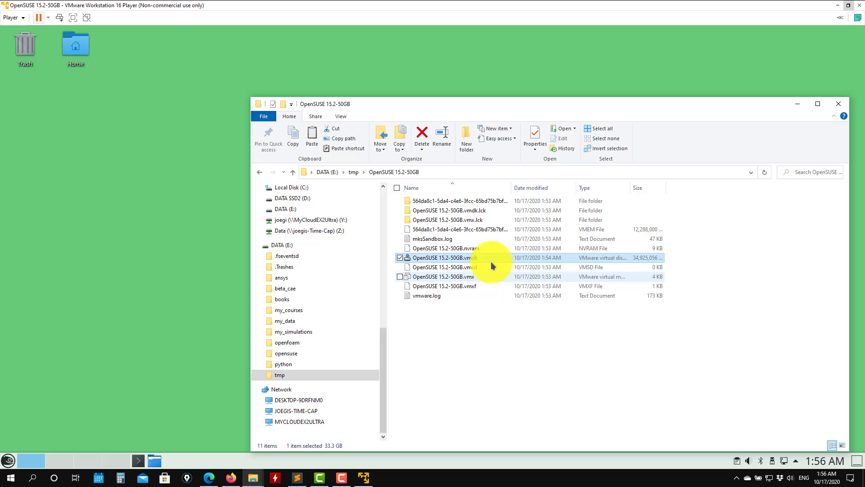
click(442, 268)
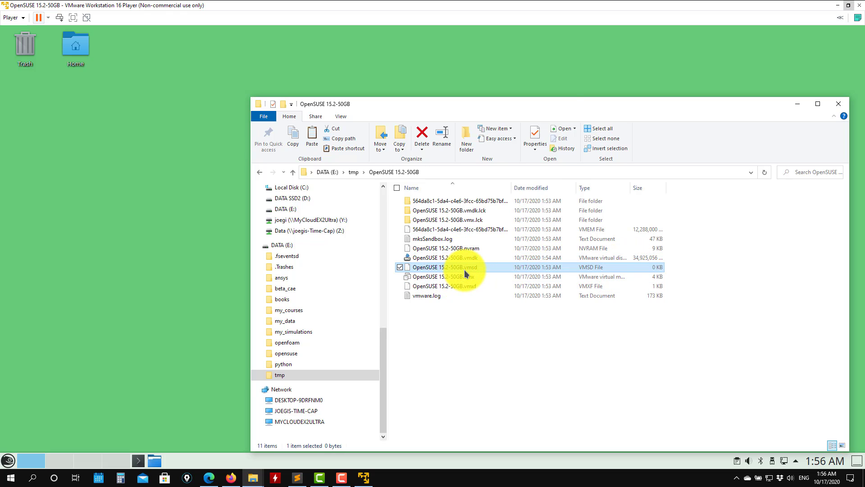
click(838, 103)
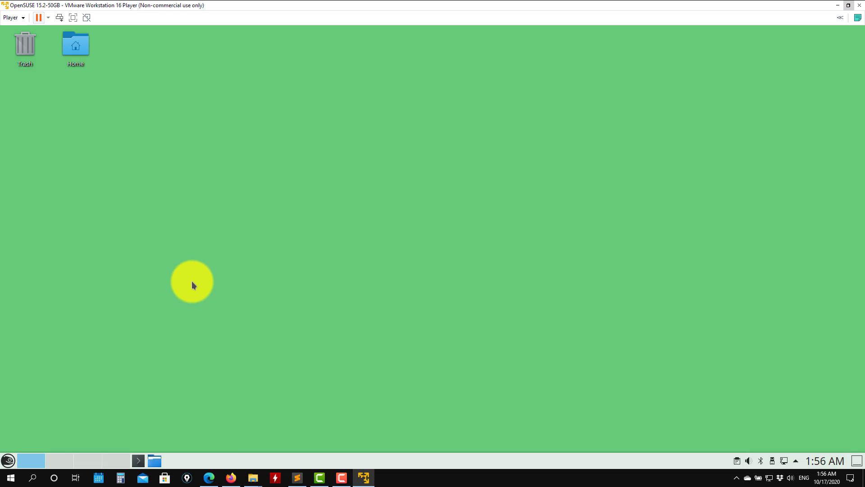
mouse_move(189, 353)
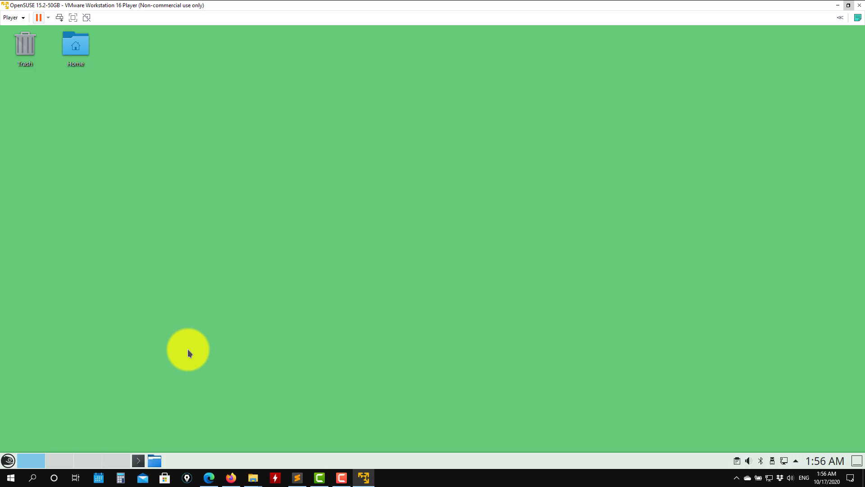
mouse_move(164, 443)
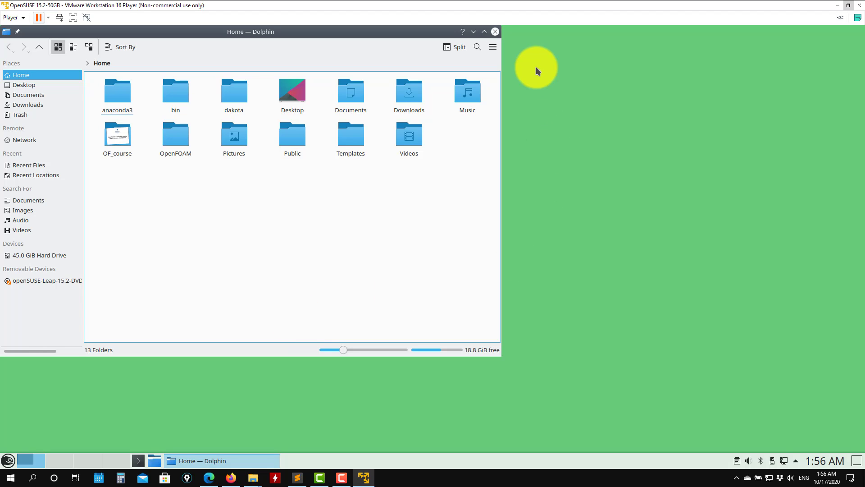
mouse_move(414, 39)
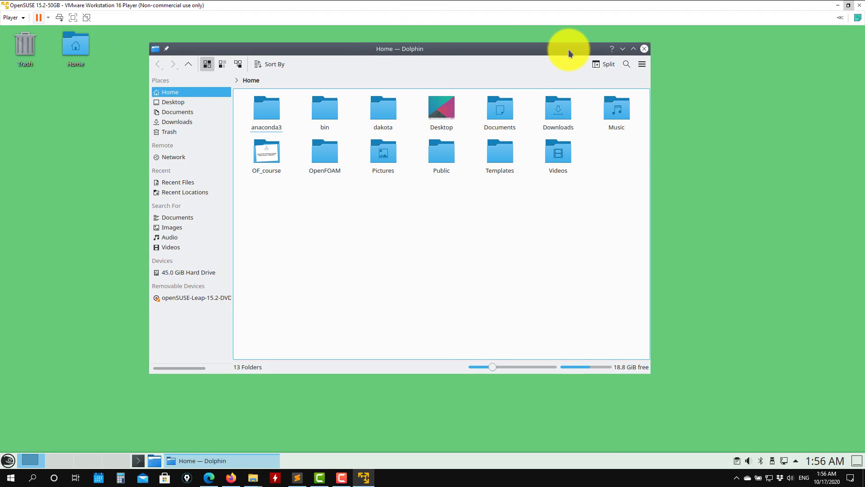
mouse_move(254, 477)
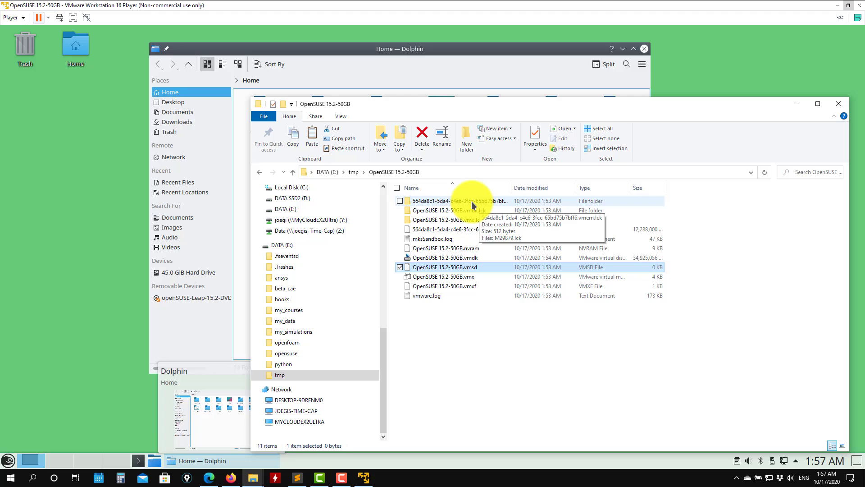
mouse_move(488, 227)
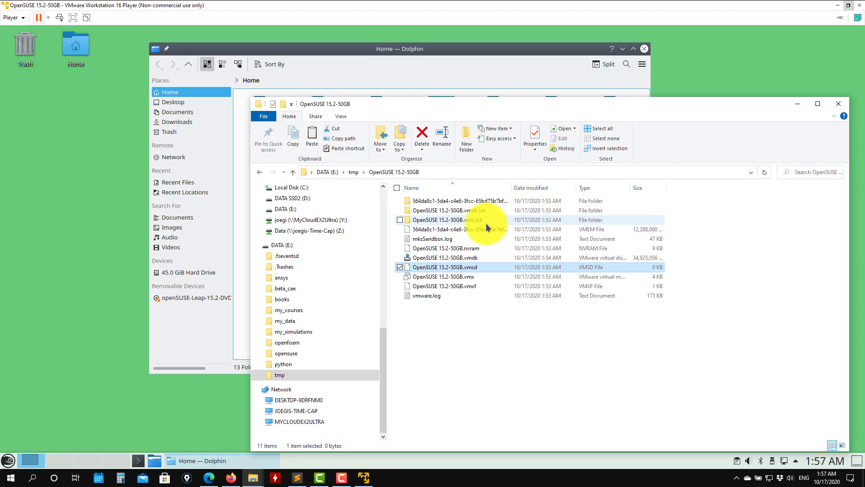
mouse_move(587, 381)
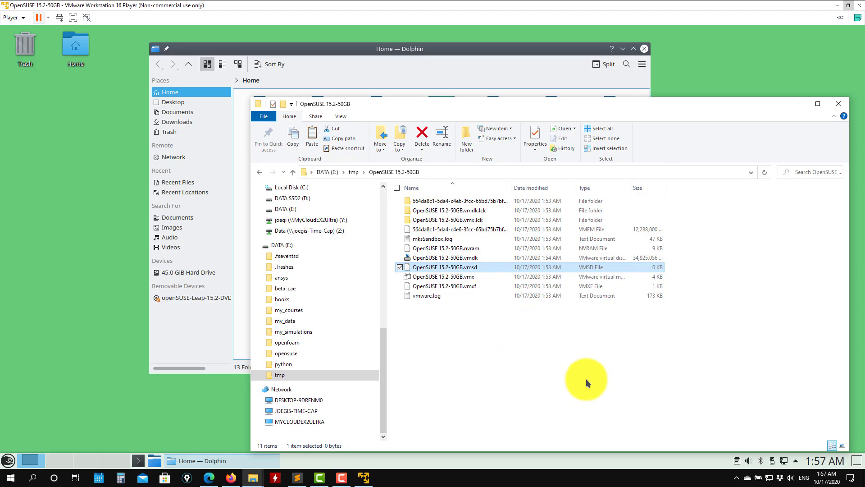
mouse_move(464, 374)
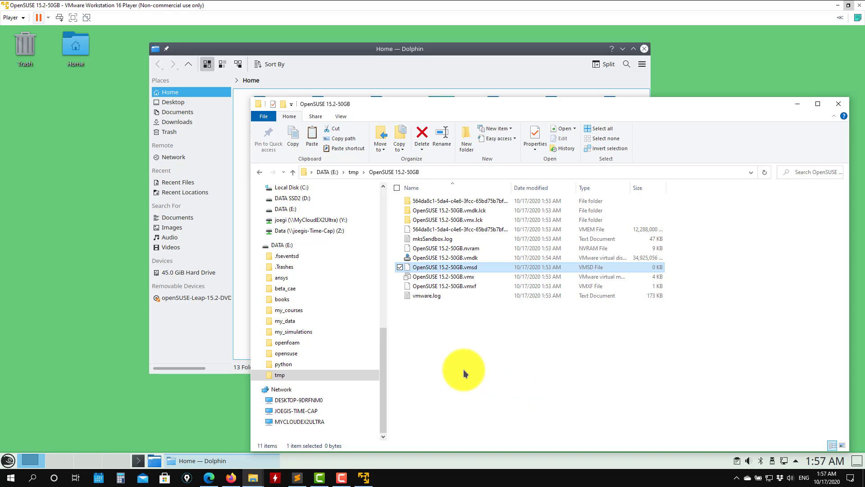
mouse_move(464, 281)
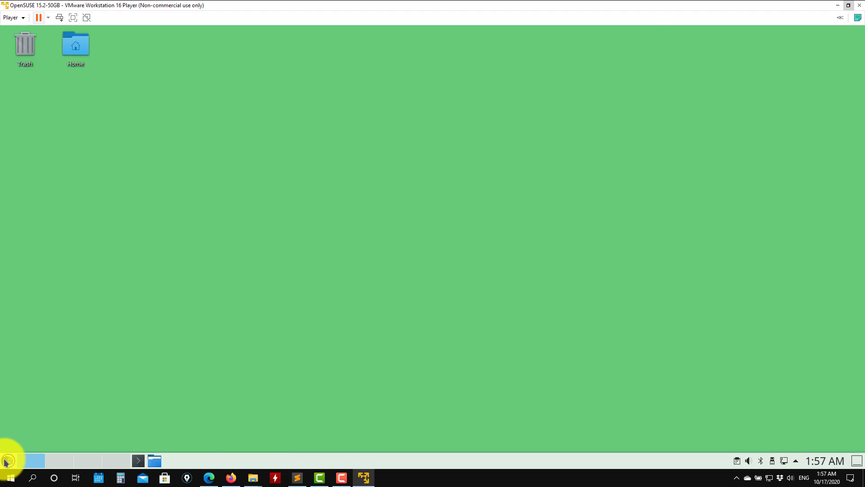
- Shut down the openSUSE guest with Player > Power > Shut Down Guest, confirming Yes
click(8, 461)
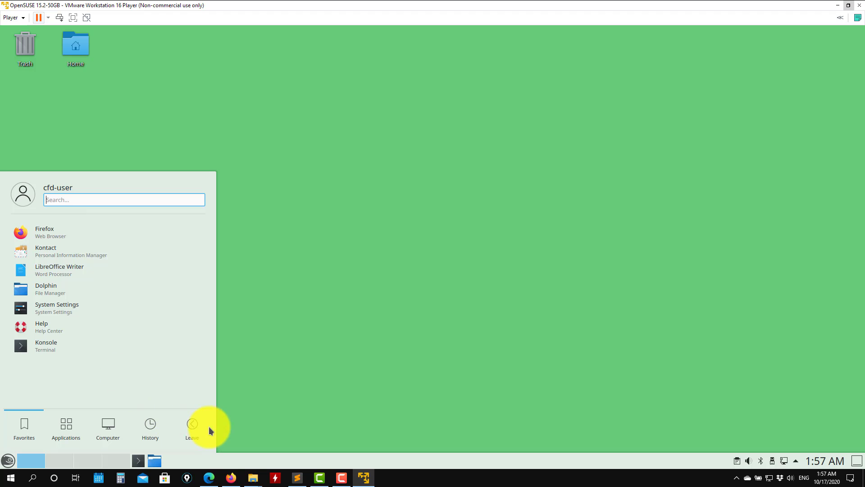
click(304, 381)
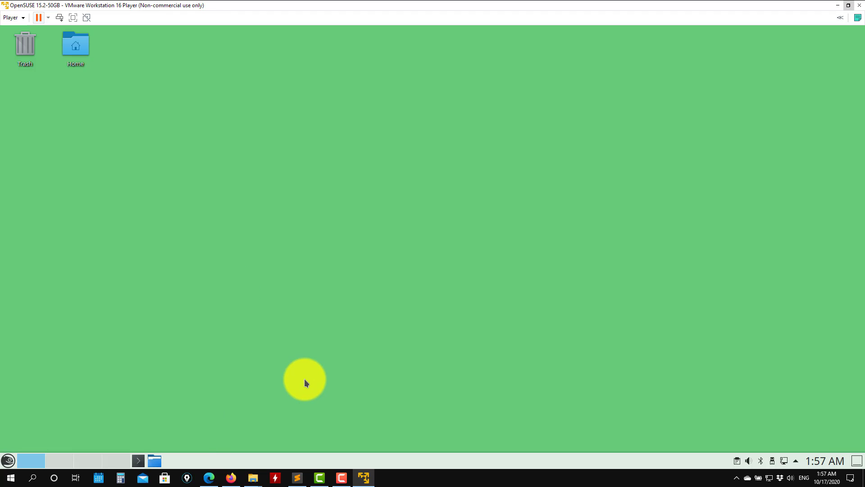
mouse_move(27, 18)
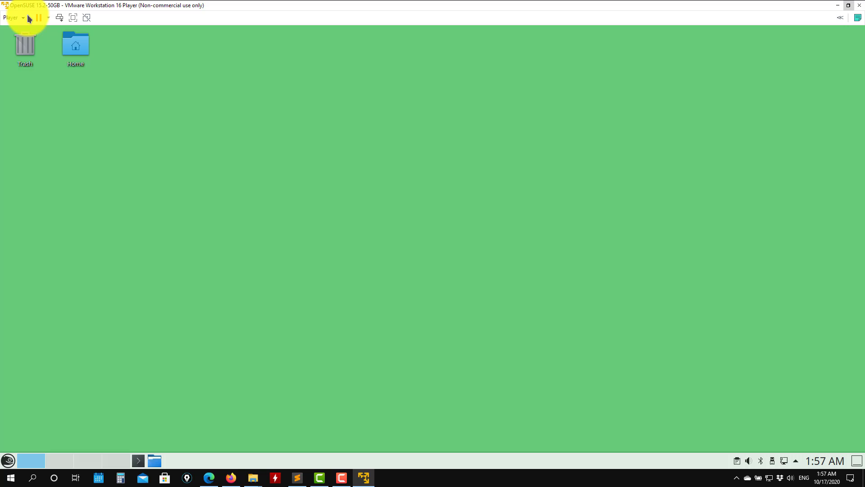
click(10, 17)
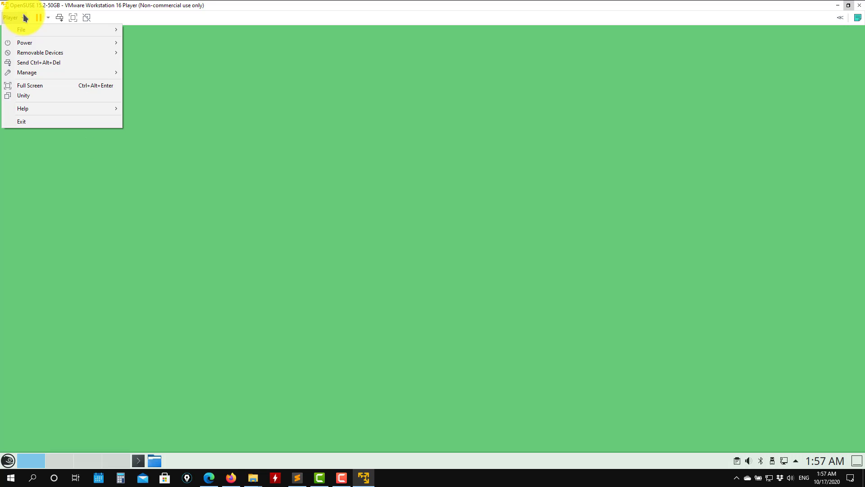
click(24, 42)
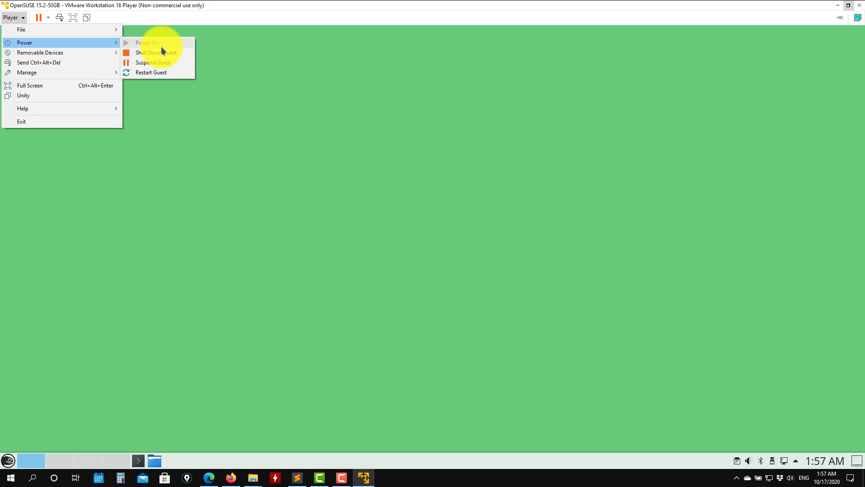
click(155, 53)
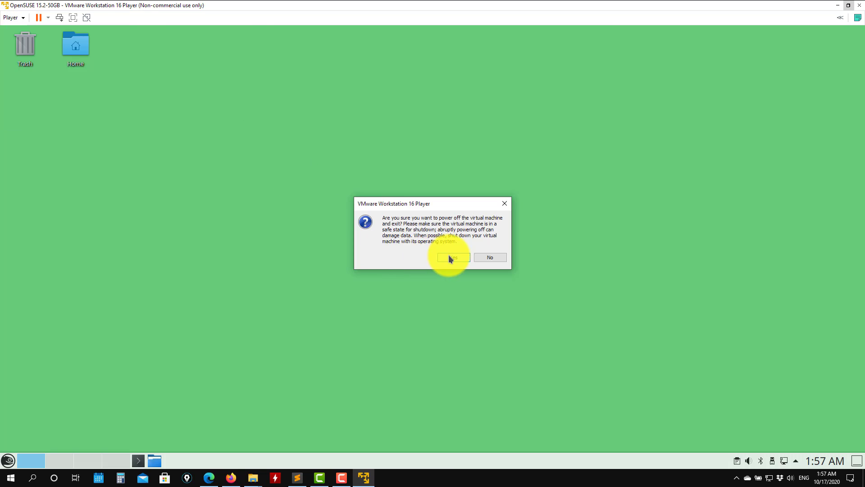
click(452, 258)
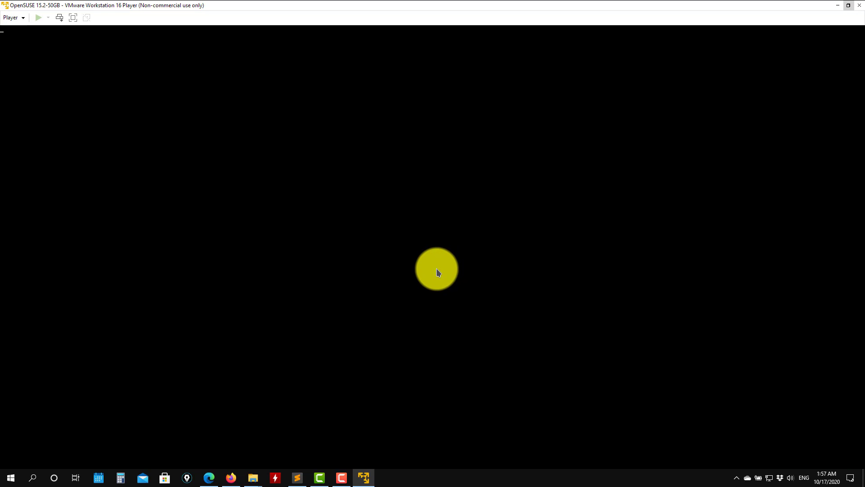